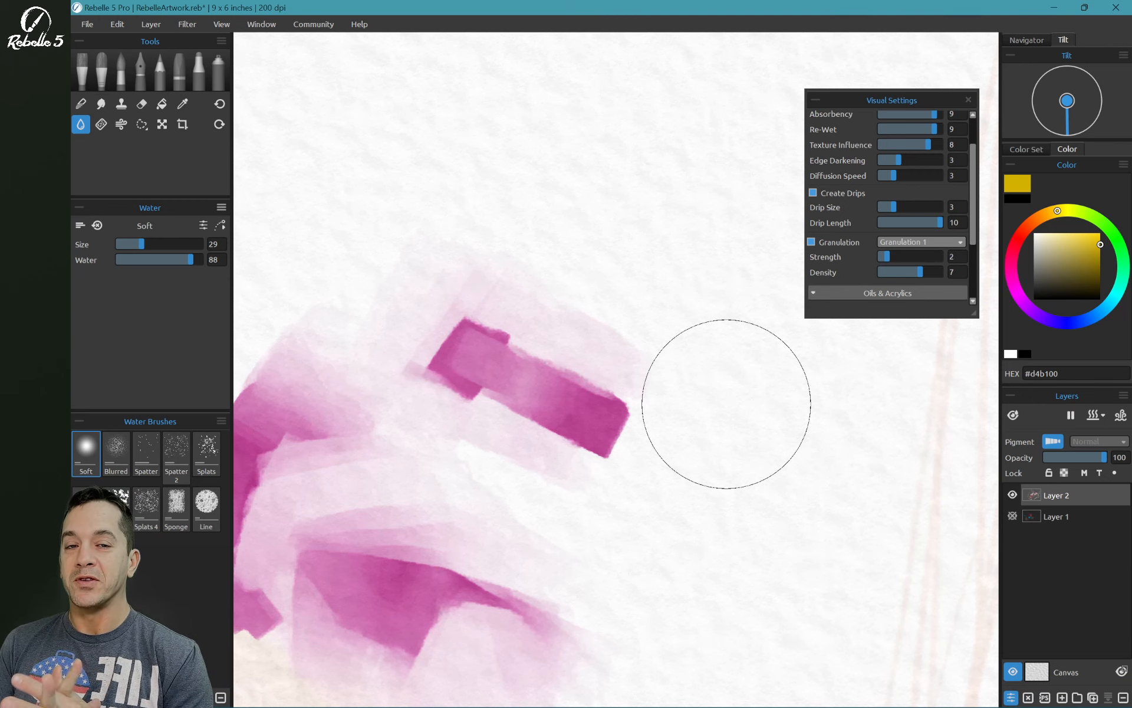
# Step: Add Layer 3 and paint blue, red, yellow and ochre diagonal Knife Soft 2 strokes
pyautogui.click(80, 69)
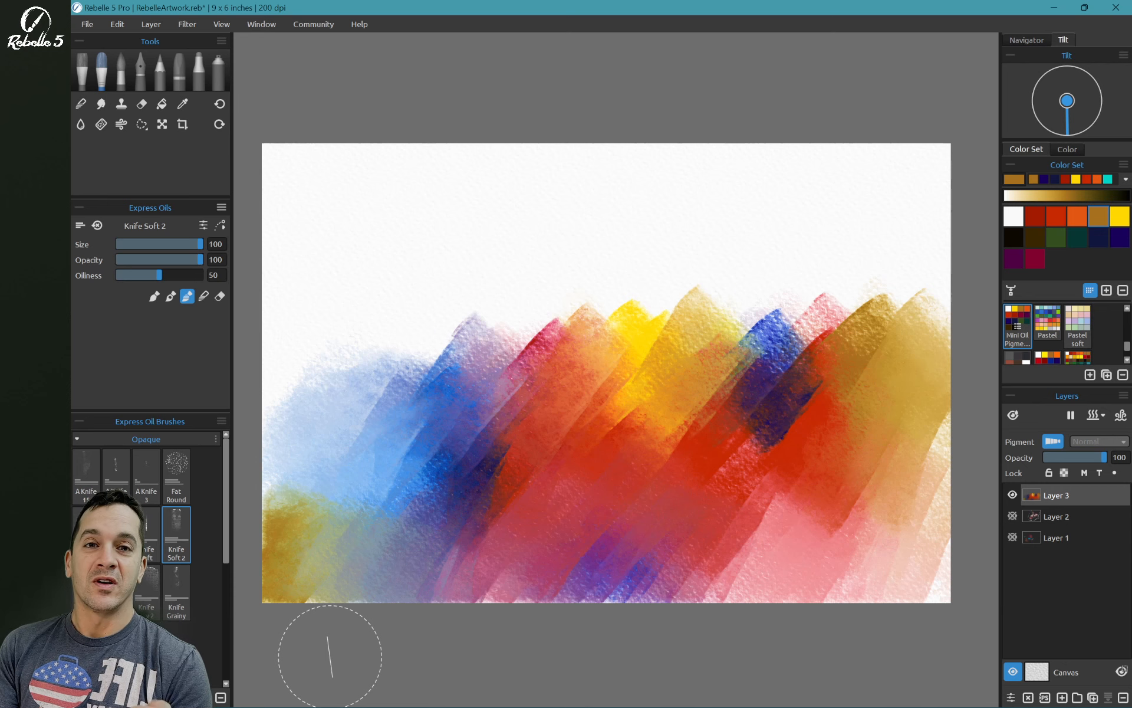
pyautogui.moveTo(441, 480)
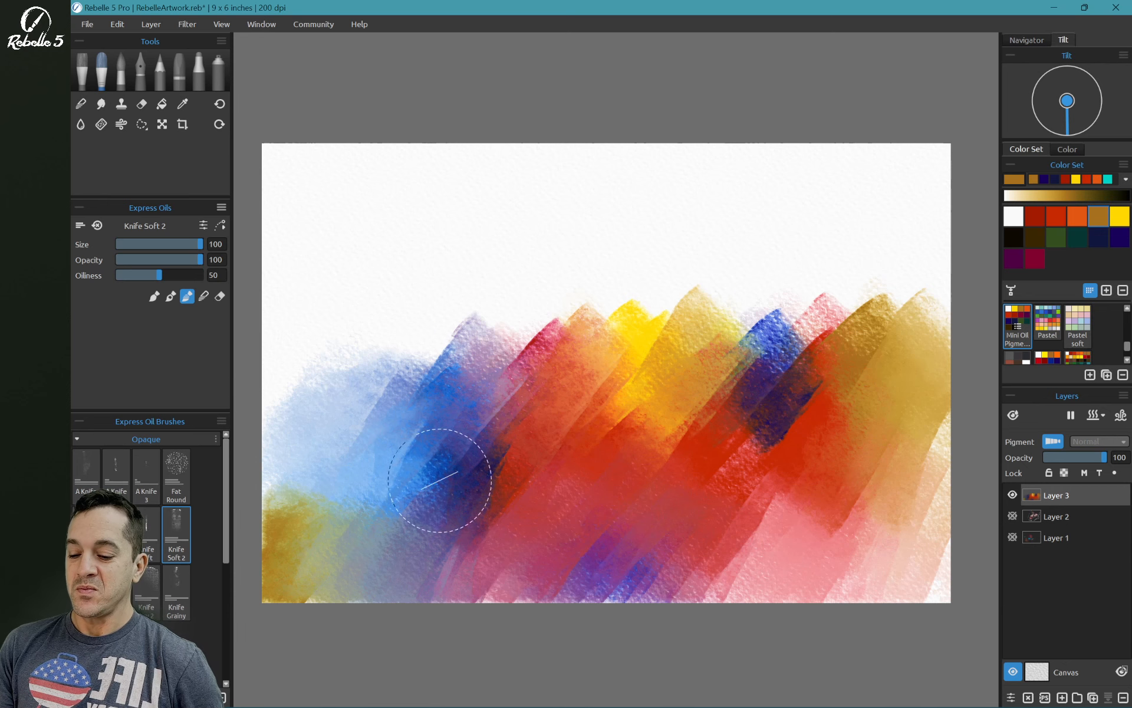
pyautogui.moveTo(581, 419)
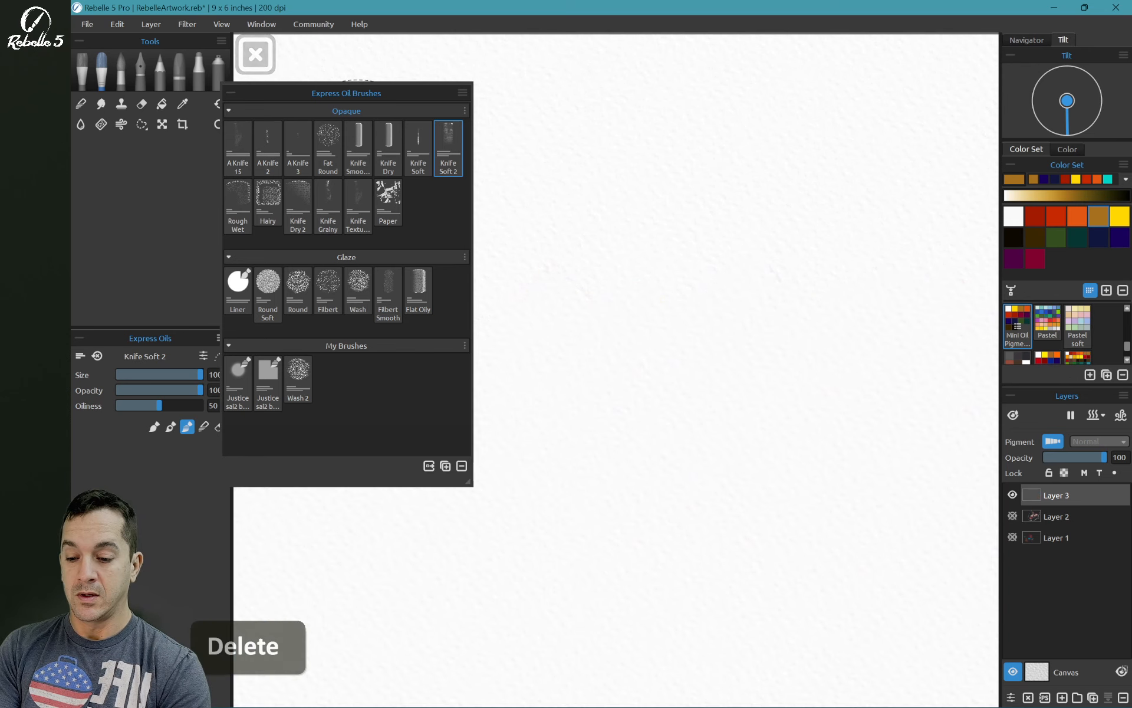
# Step: Paint ochre strokes with A Knife 15, A Knife 2, A Knife 3, Fat Round, Knife Dry, Knife Soft and Knife Soft 2
pyautogui.click(238, 141)
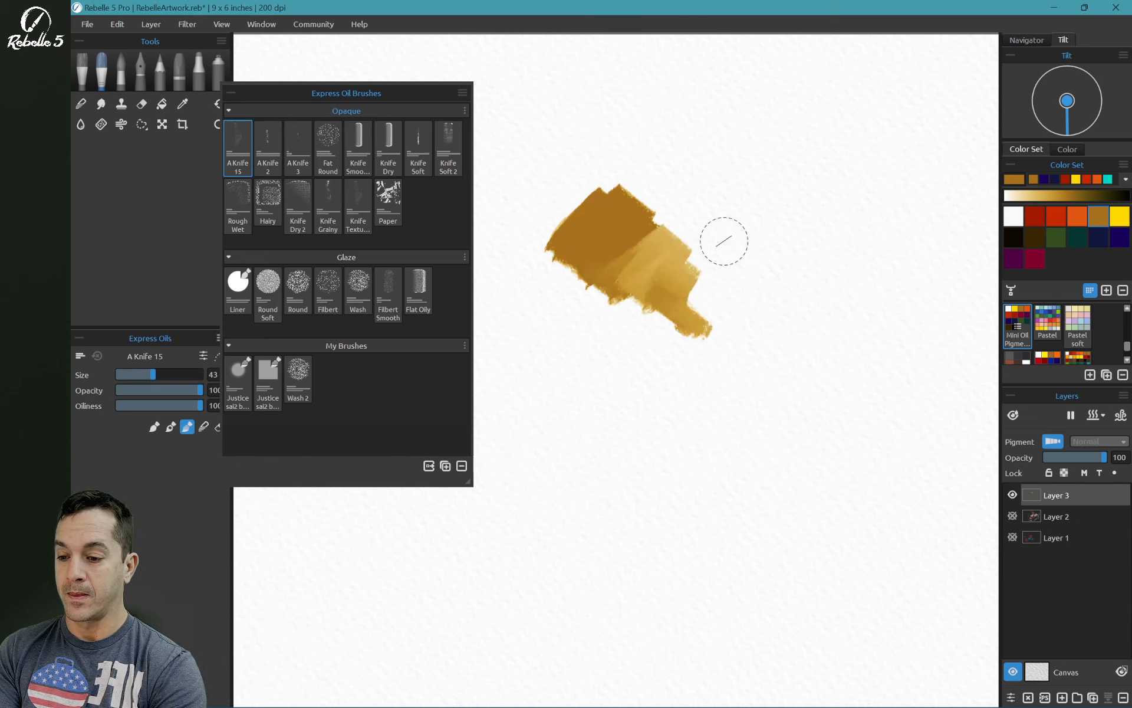
pyautogui.click(268, 146)
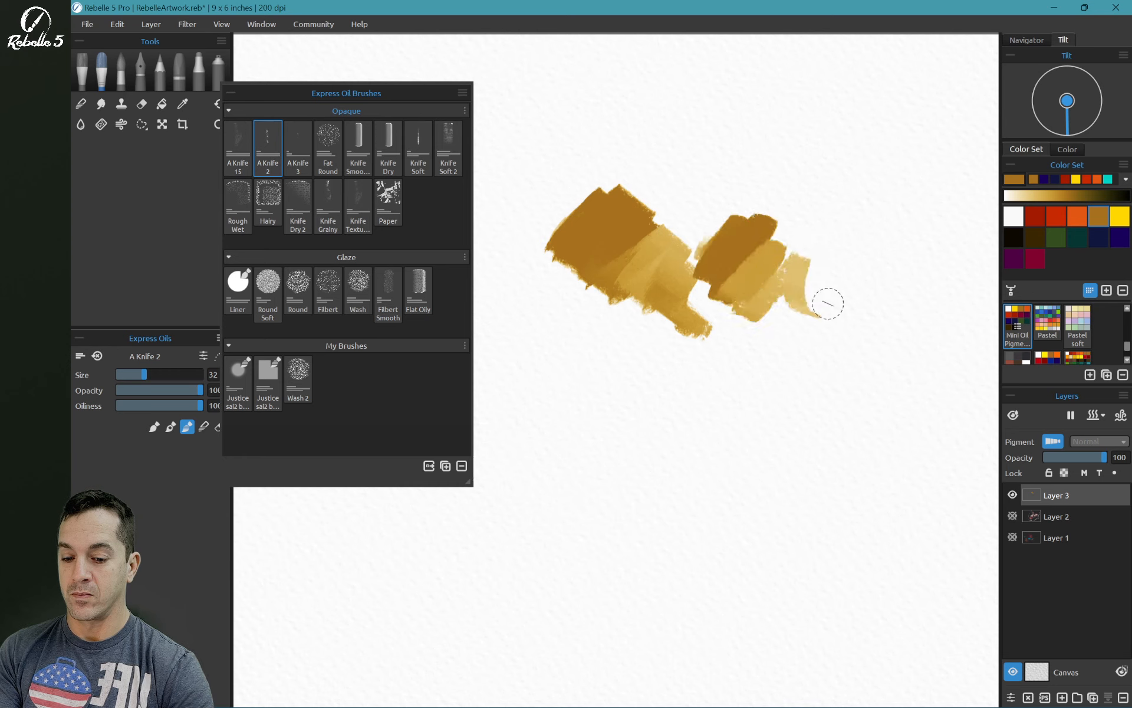
pyautogui.click(297, 148)
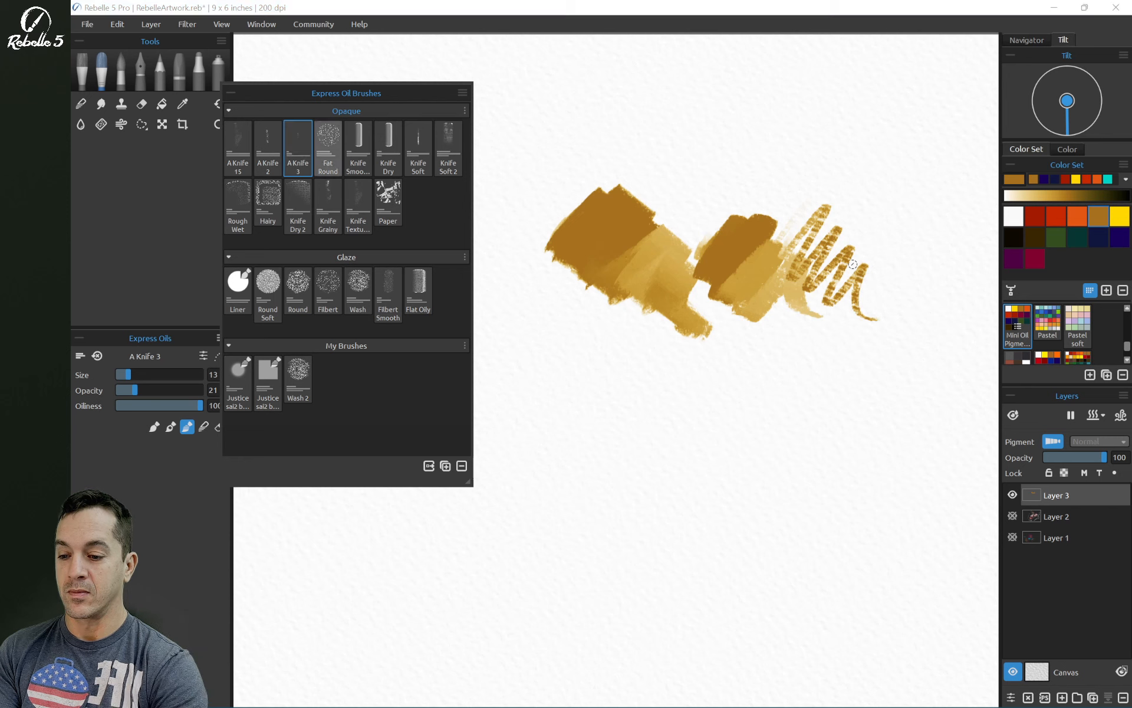
pyautogui.click(328, 148)
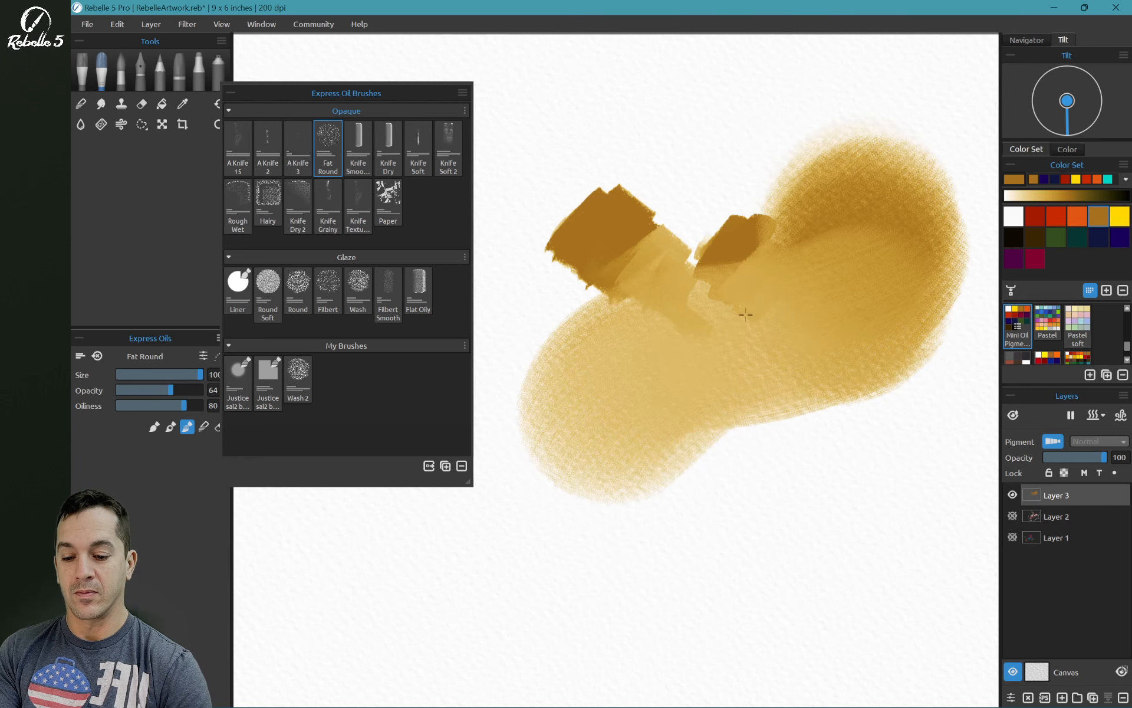
pyautogui.click(357, 144)
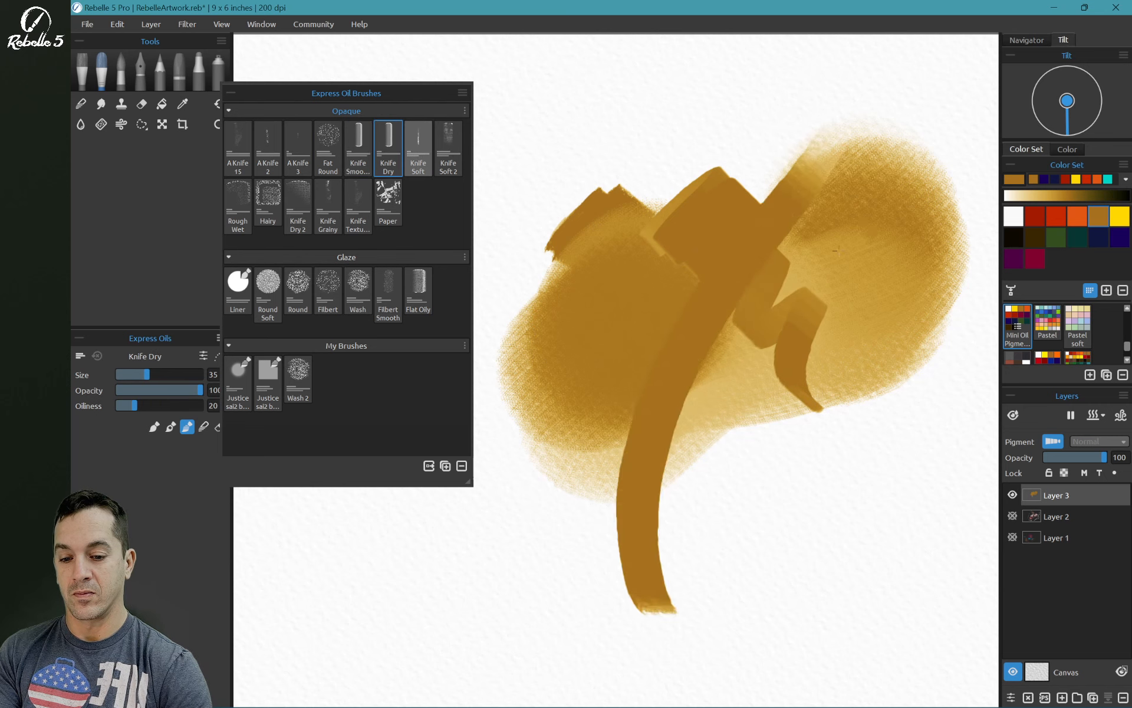
pyautogui.click(417, 149)
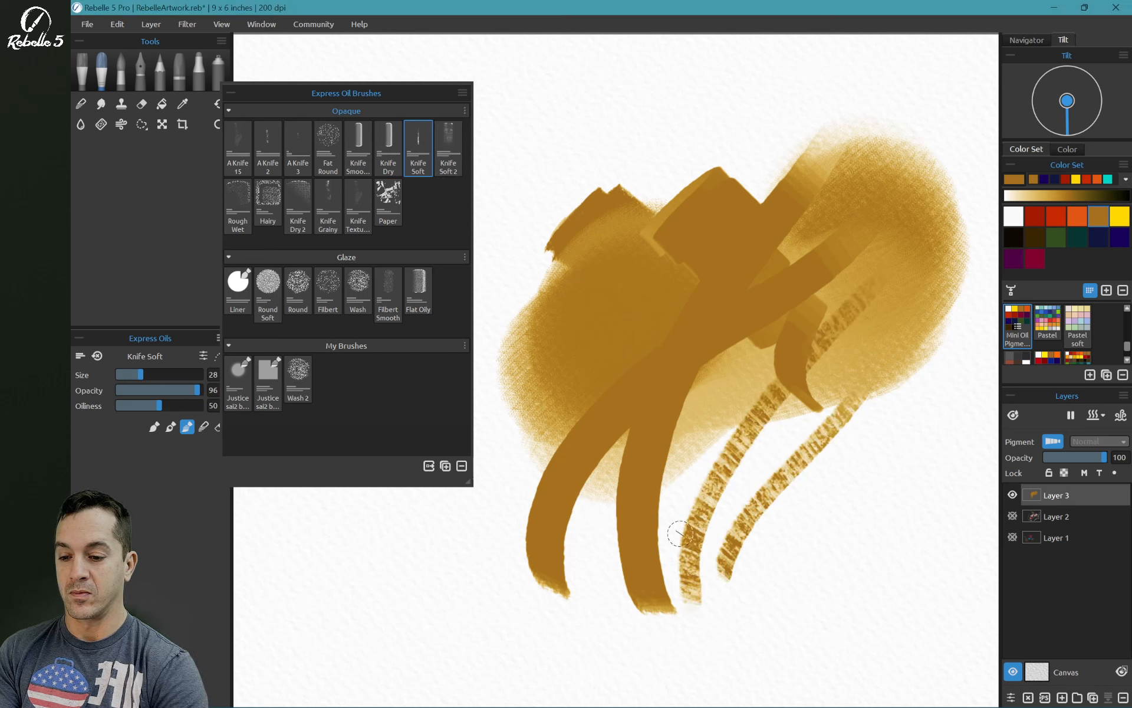
pyautogui.click(448, 148)
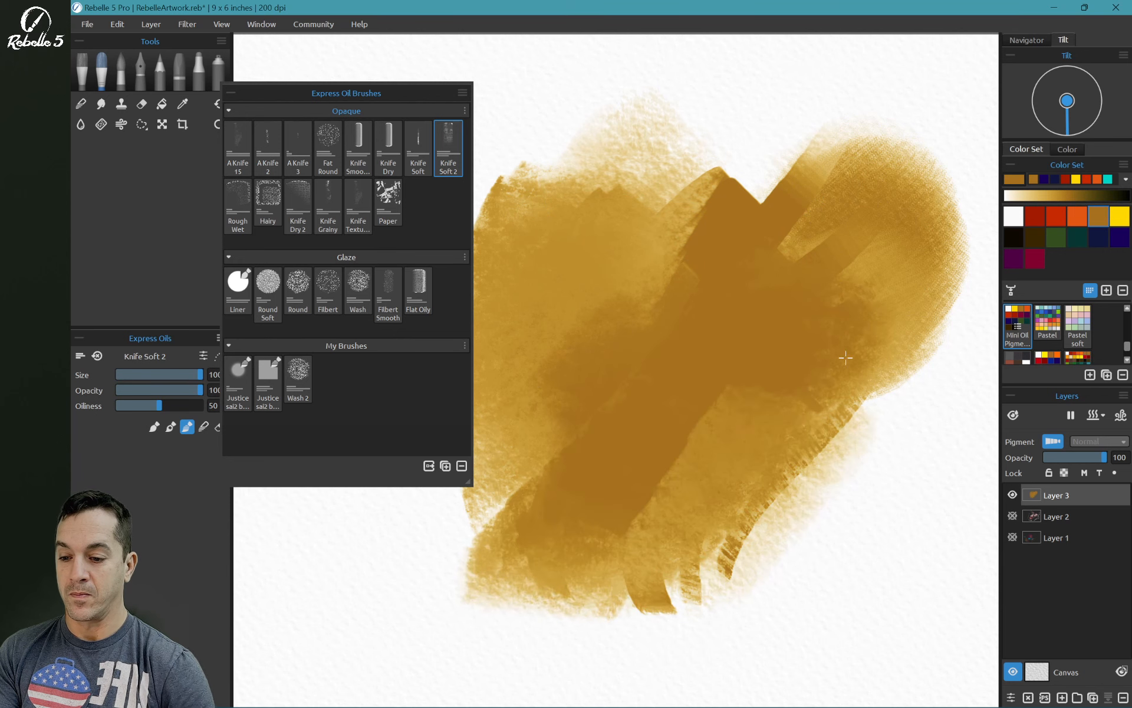
# Step: Cross the ochre with red, navy, green and orange strokes using Rough Wet, Hairy, Knife Grainy and Paper brushes
pyautogui.click(238, 200)
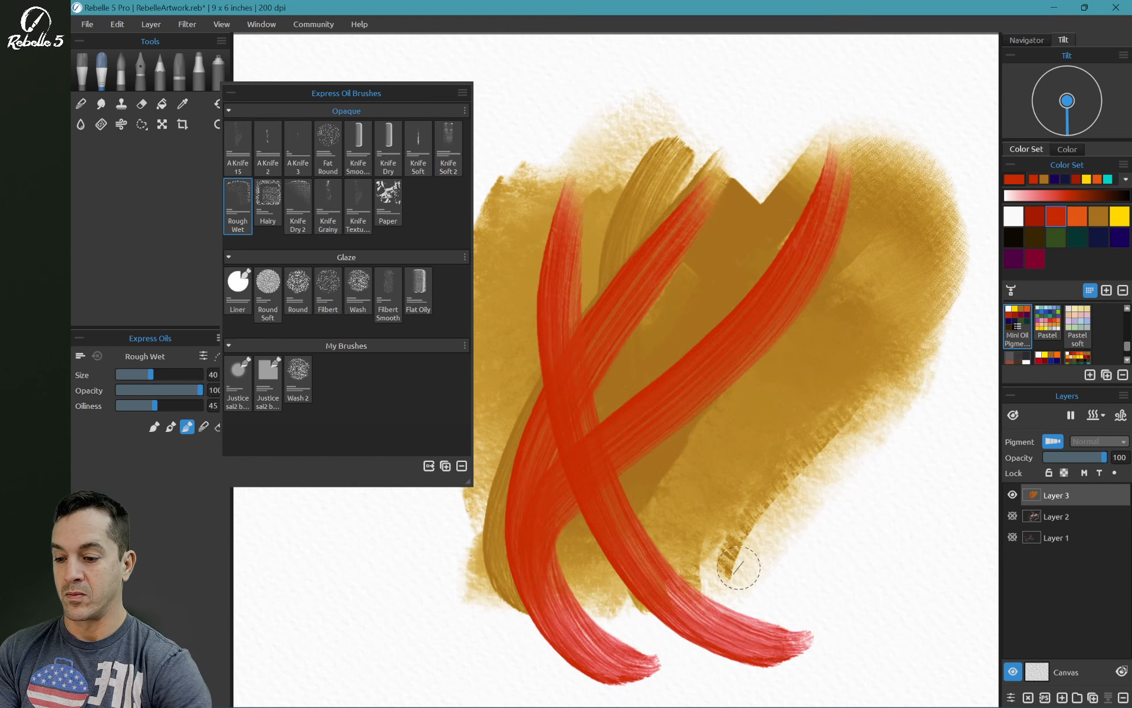
pyautogui.click(267, 201)
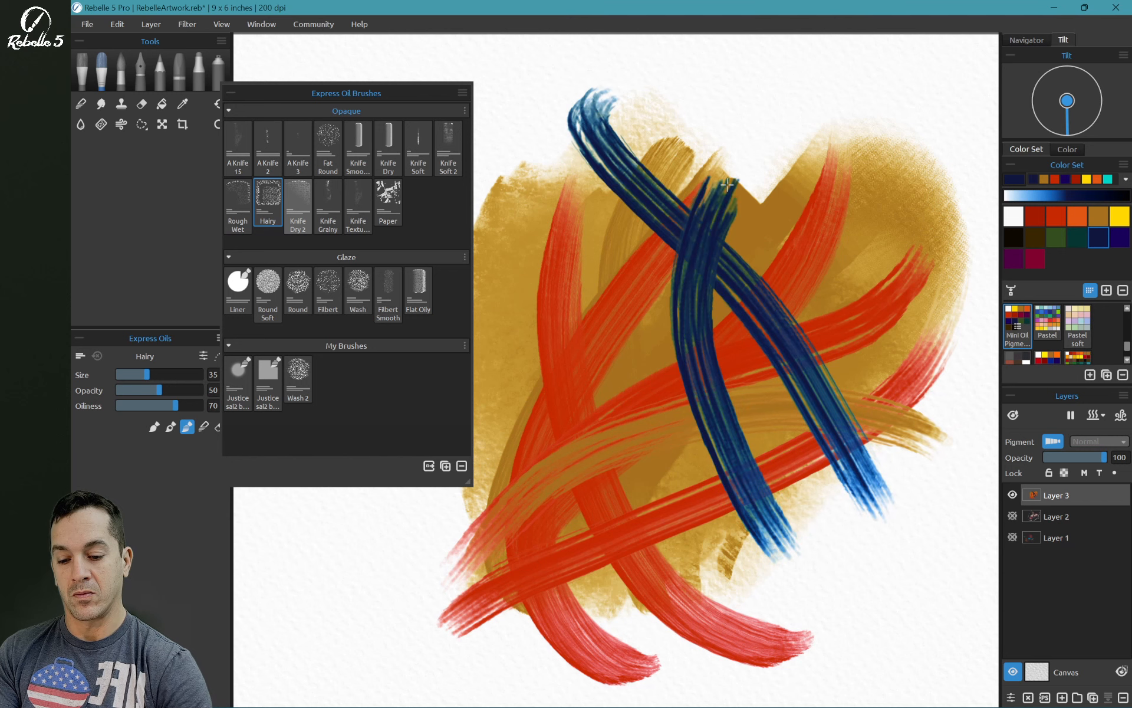
pyautogui.click(298, 199)
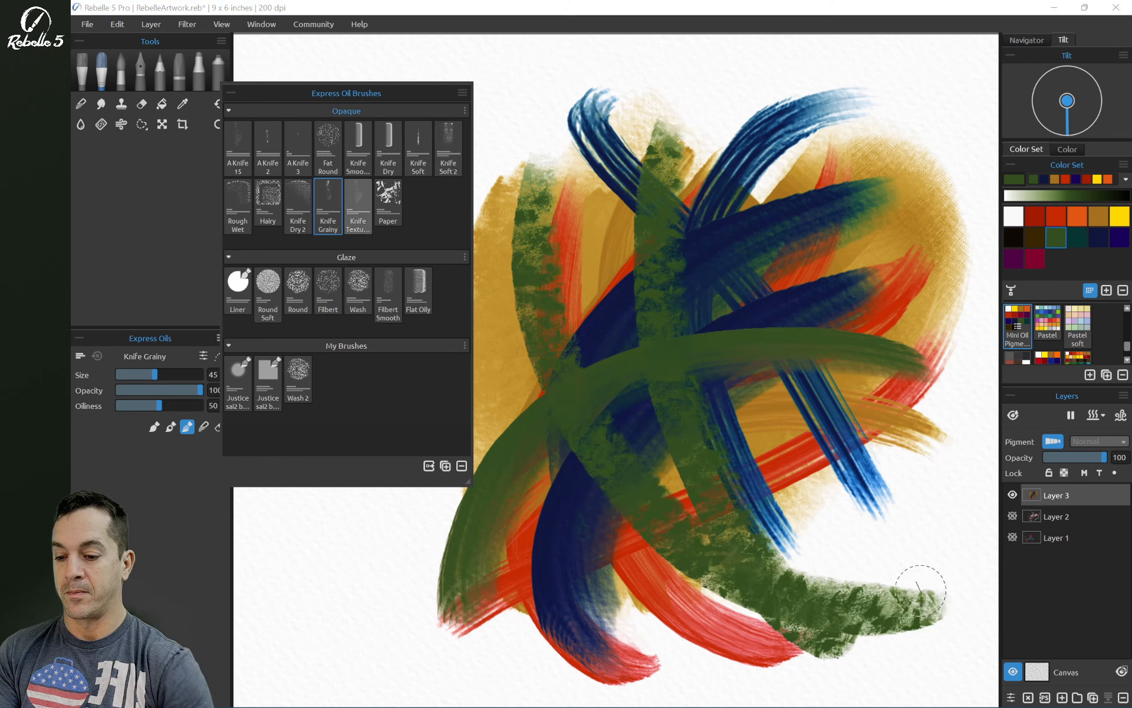
pyautogui.click(358, 202)
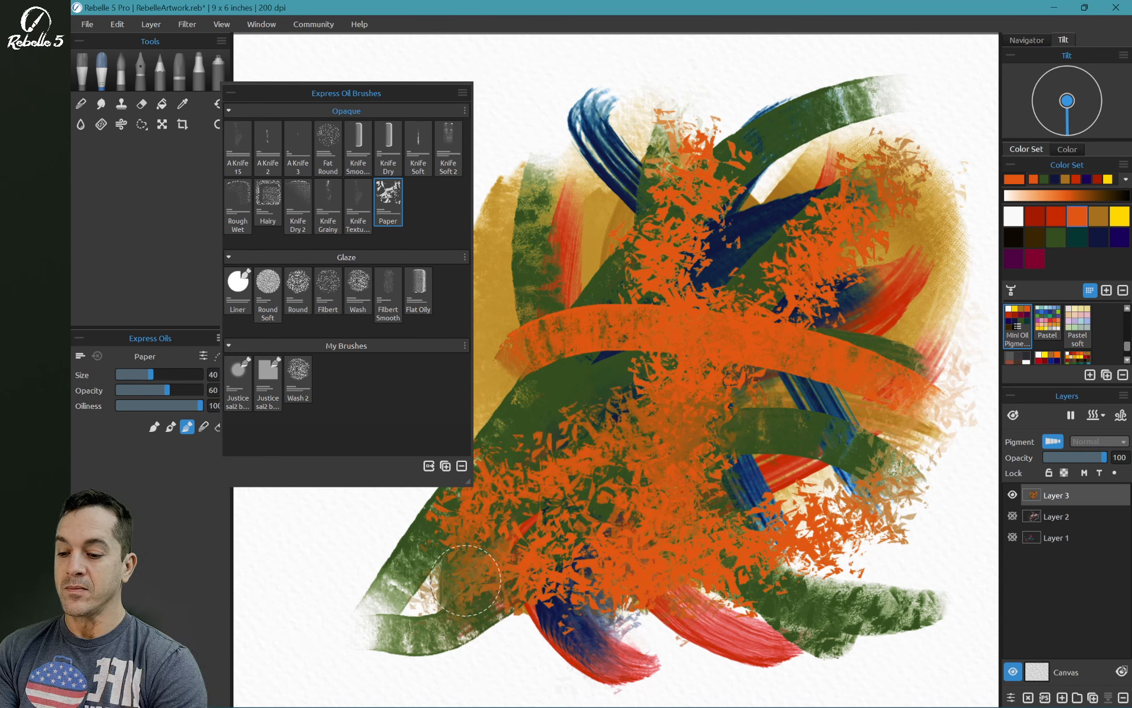
# Step: Clear the layer and test the Liner, Round Soft, Round, Wash and Filbert Smooth glaze brushes
pyautogui.click(238, 287)
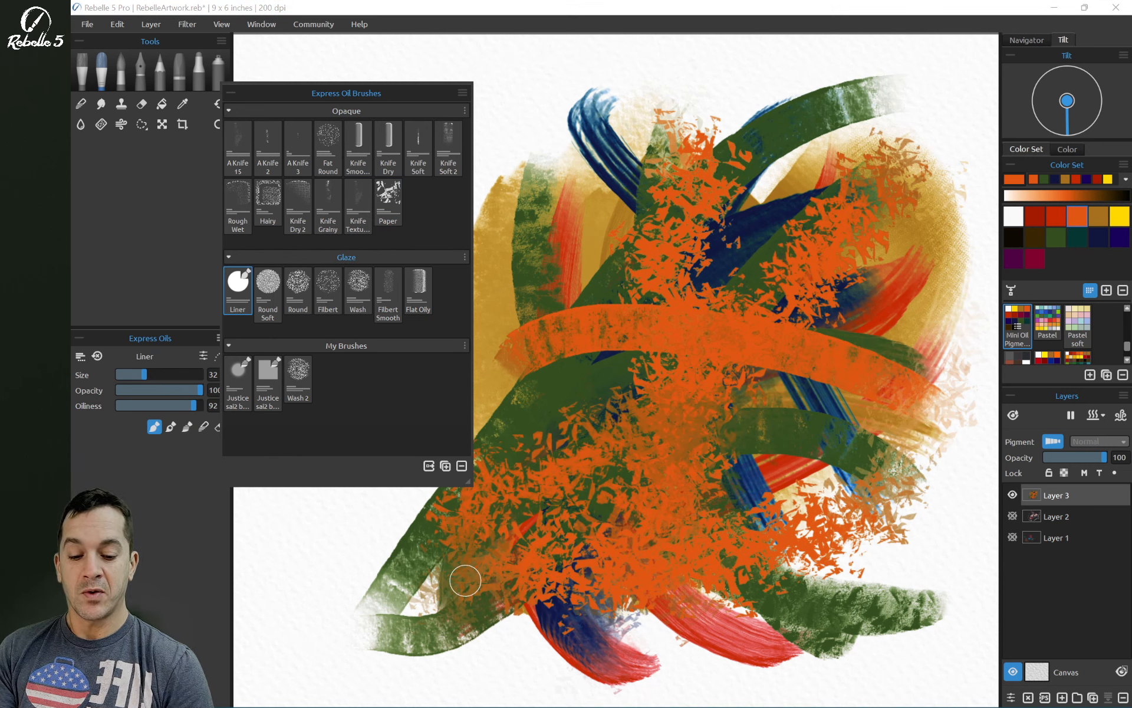
pyautogui.press('Delete')
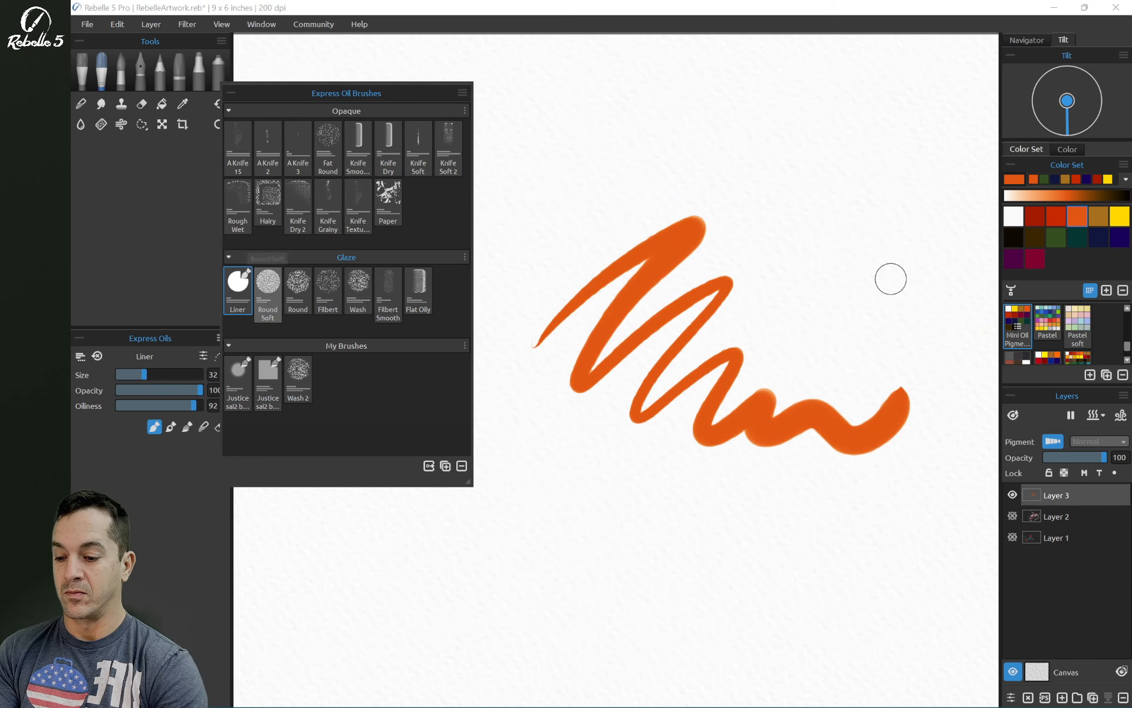
pyautogui.click(268, 287)
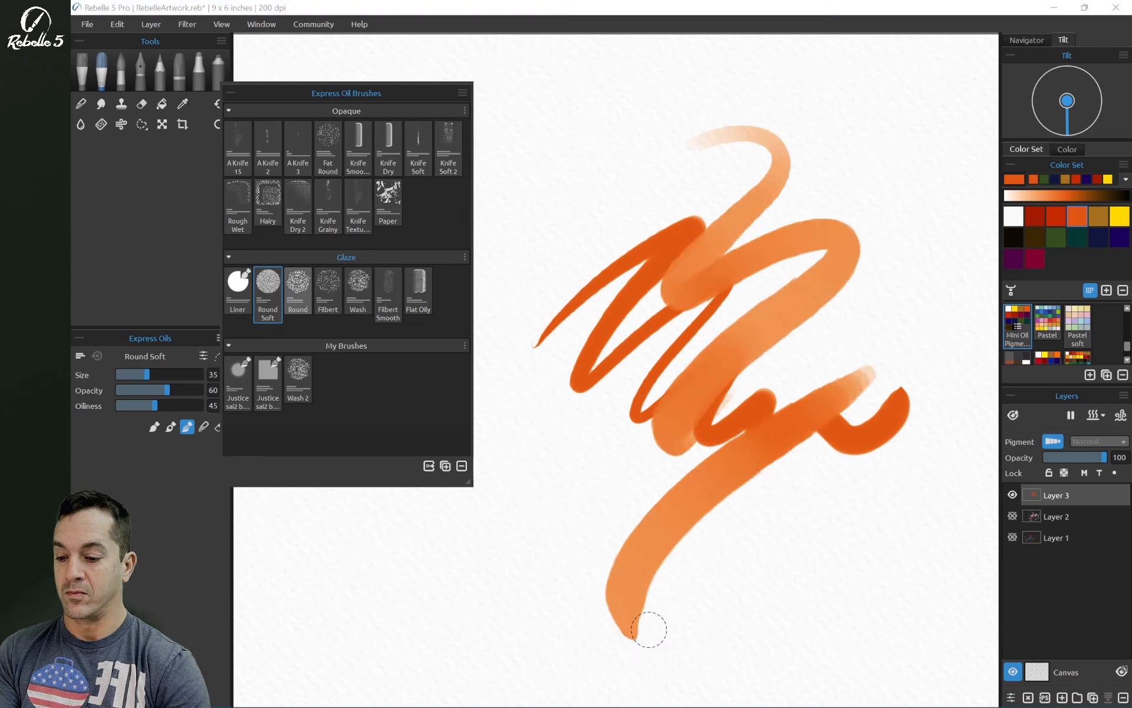
pyautogui.click(297, 289)
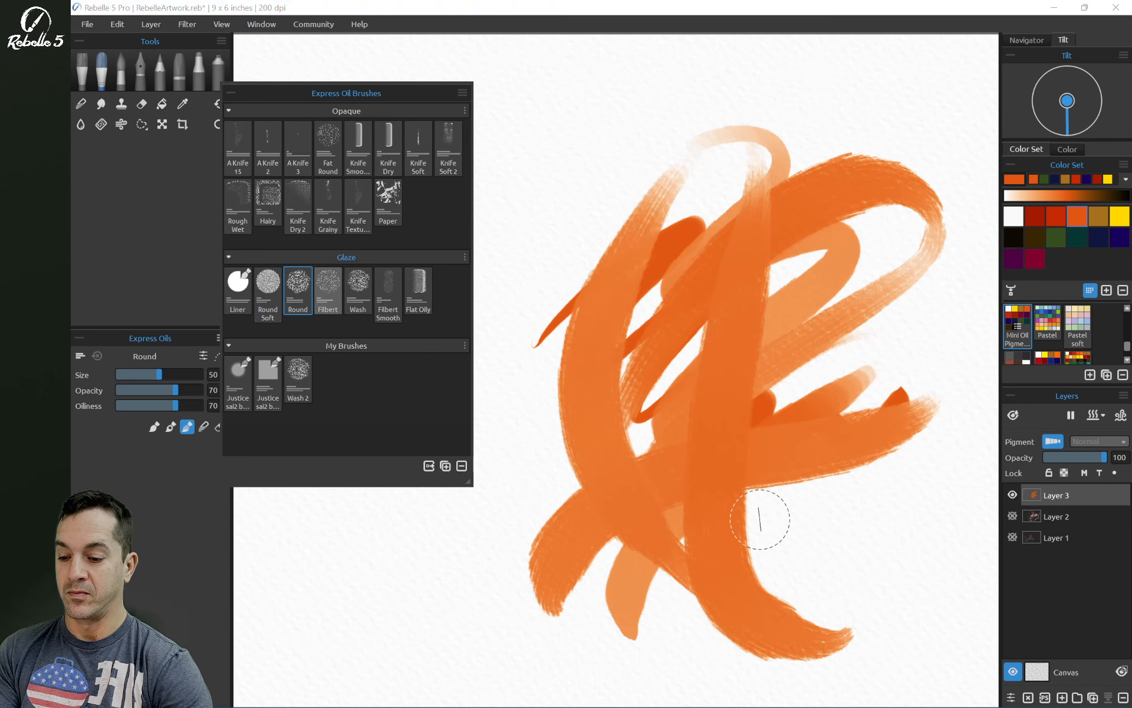
pyautogui.click(327, 289)
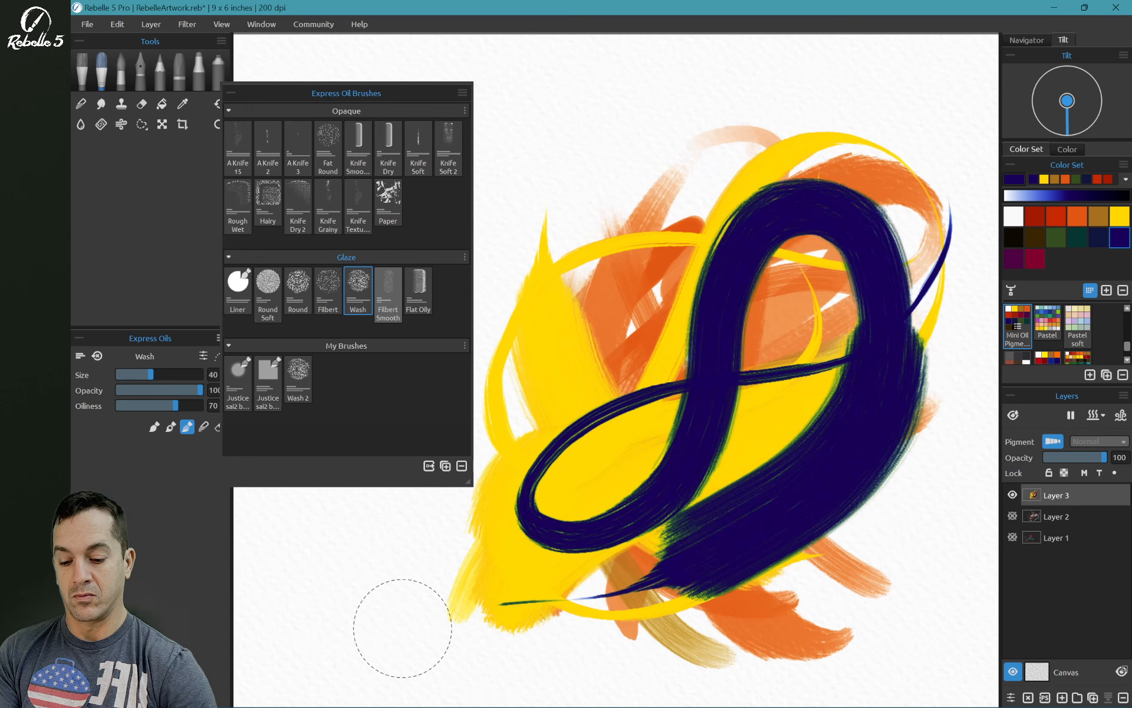
pyautogui.click(388, 290)
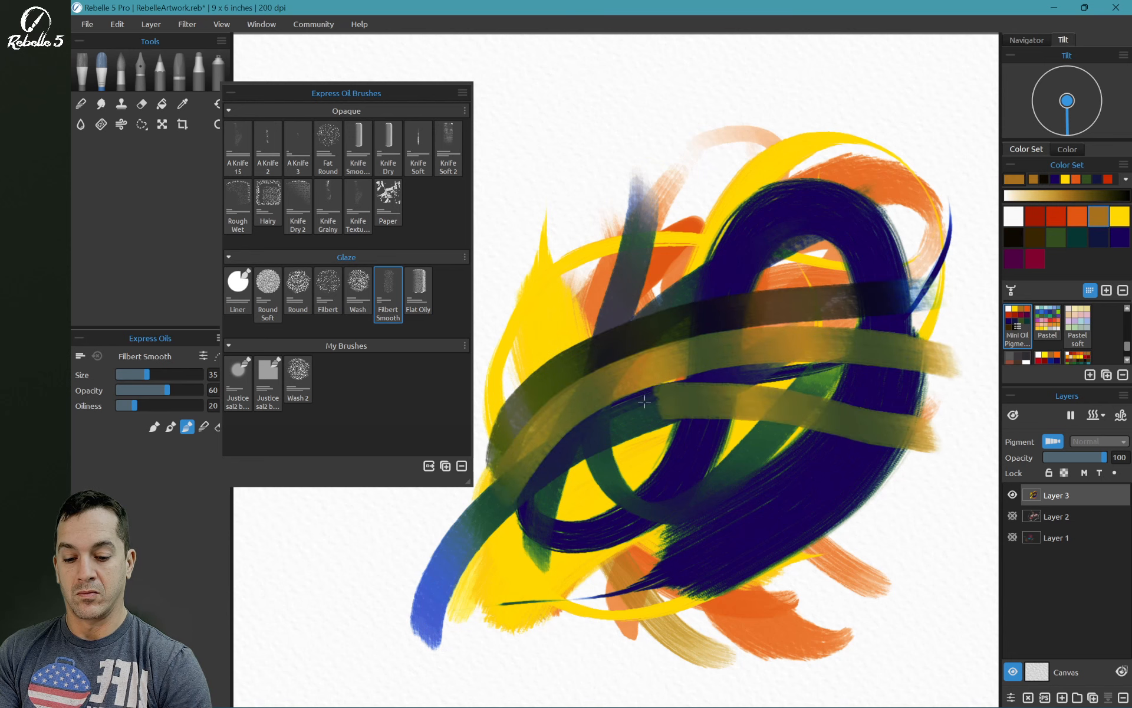
pyautogui.click(417, 289)
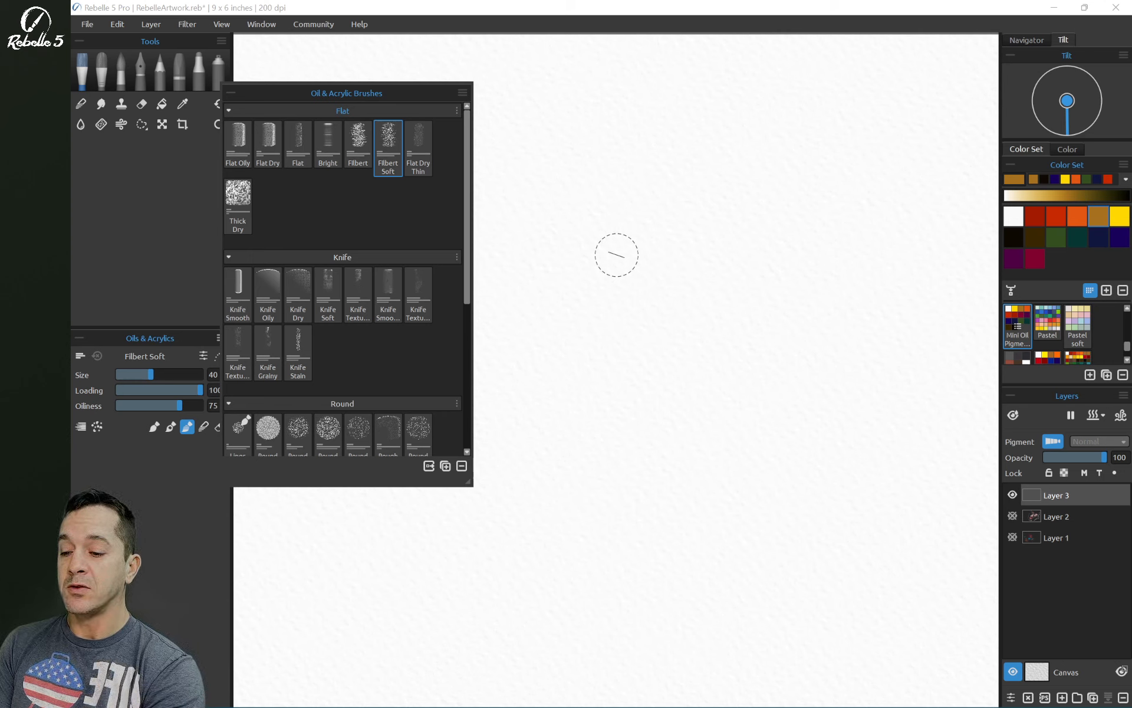
# Step: Paint ochre, crimson, orange, pink and yellow strokes with Flat Oily, Flat Dry, Flat, Bright, Filbert and Filbert Soft
pyautogui.click(238, 143)
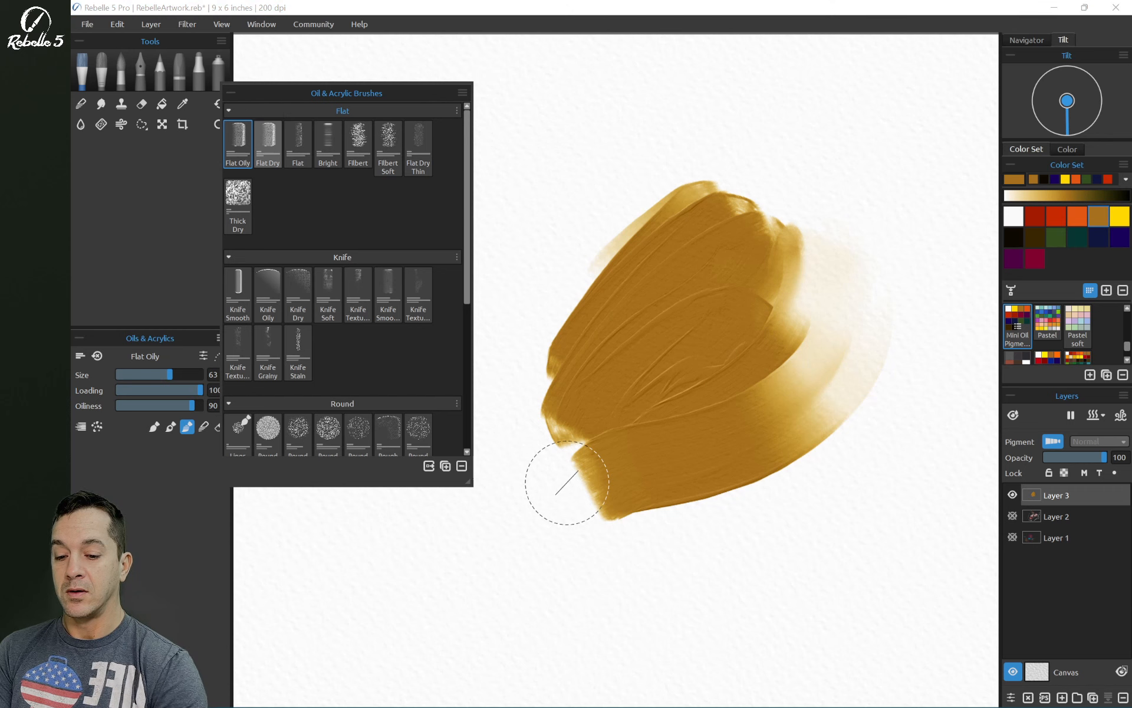
pyautogui.click(267, 141)
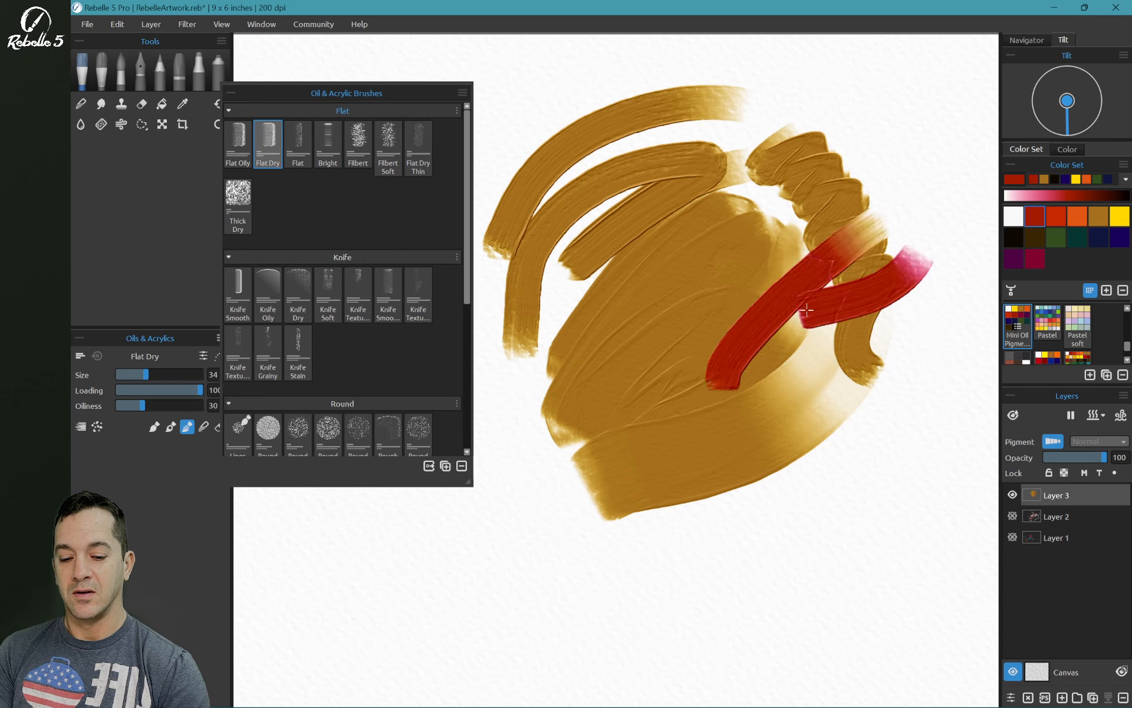
pyautogui.click(297, 142)
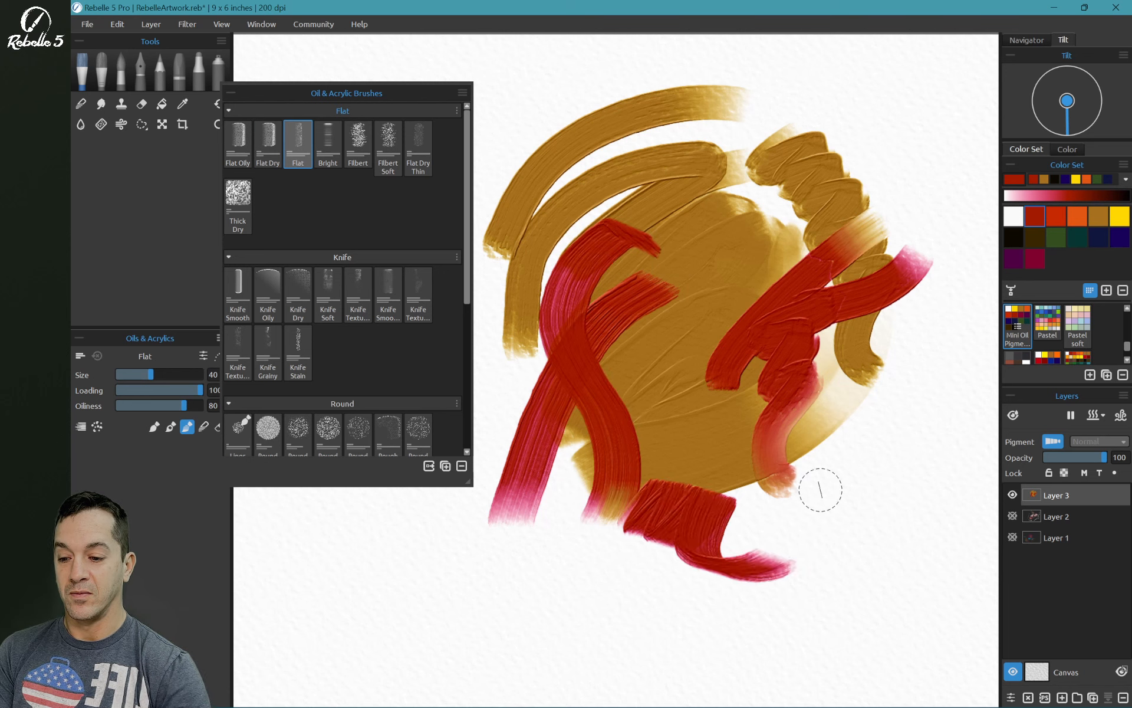
pyautogui.click(327, 142)
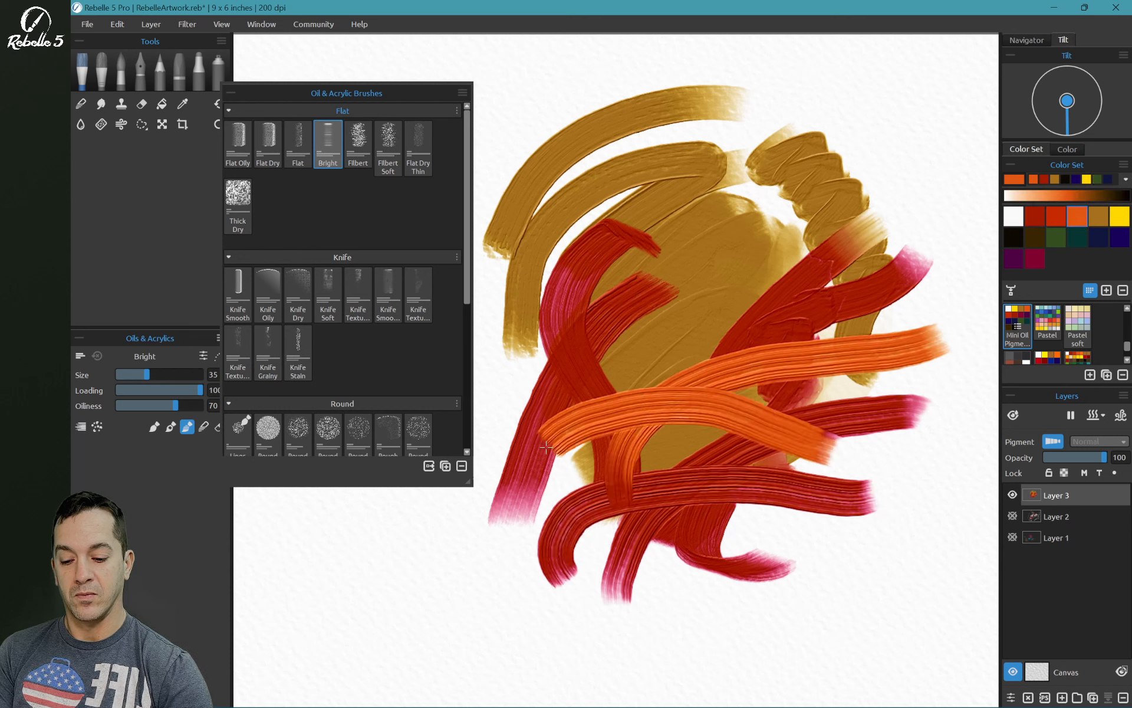
pyautogui.click(357, 142)
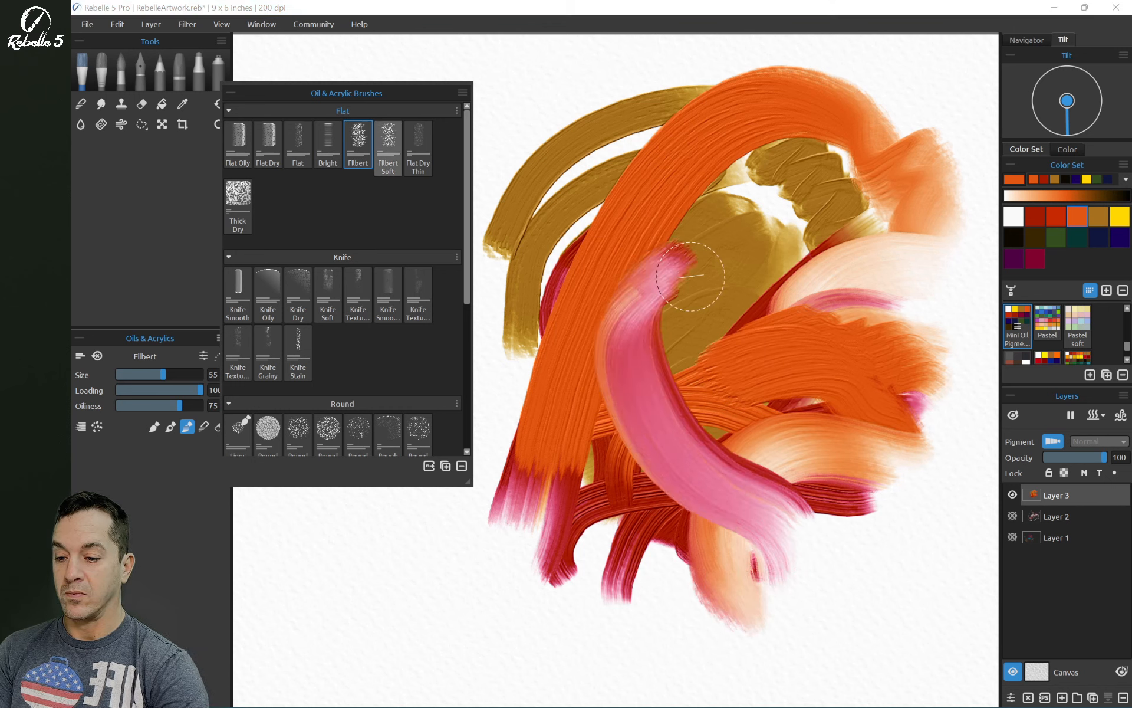
pyautogui.click(388, 142)
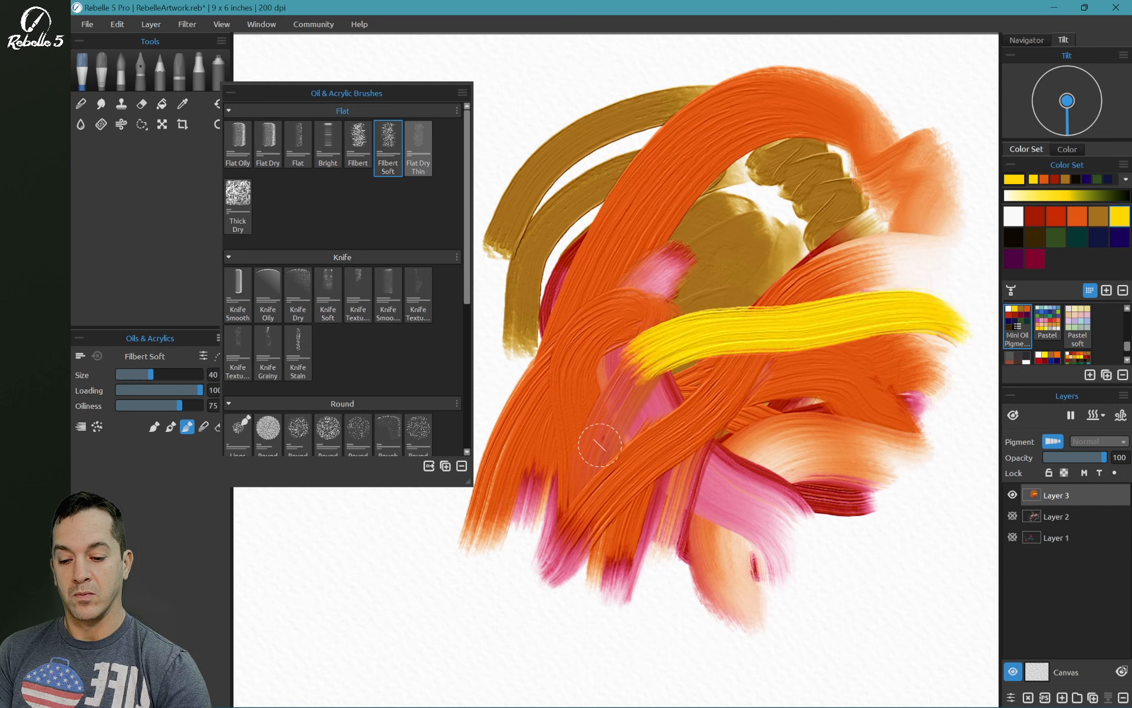
pyautogui.click(418, 143)
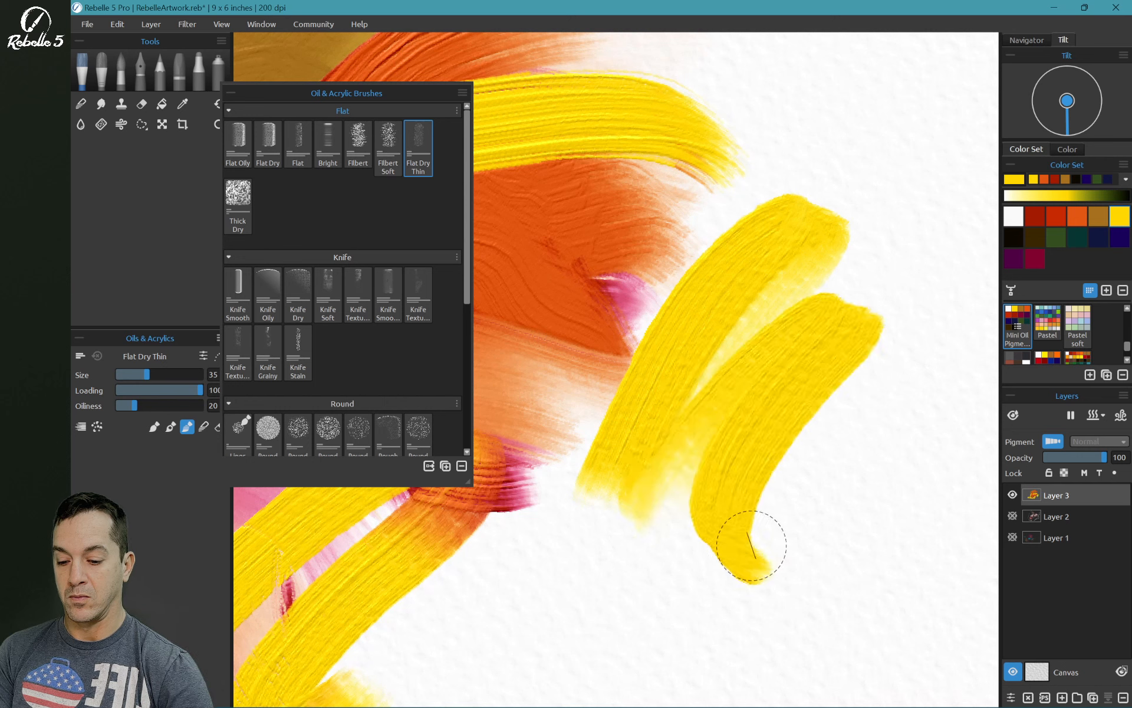
# Step: Paint looping yellow impasto strokes with the Thick Dry brush, then open the visual settings
pyautogui.click(237, 203)
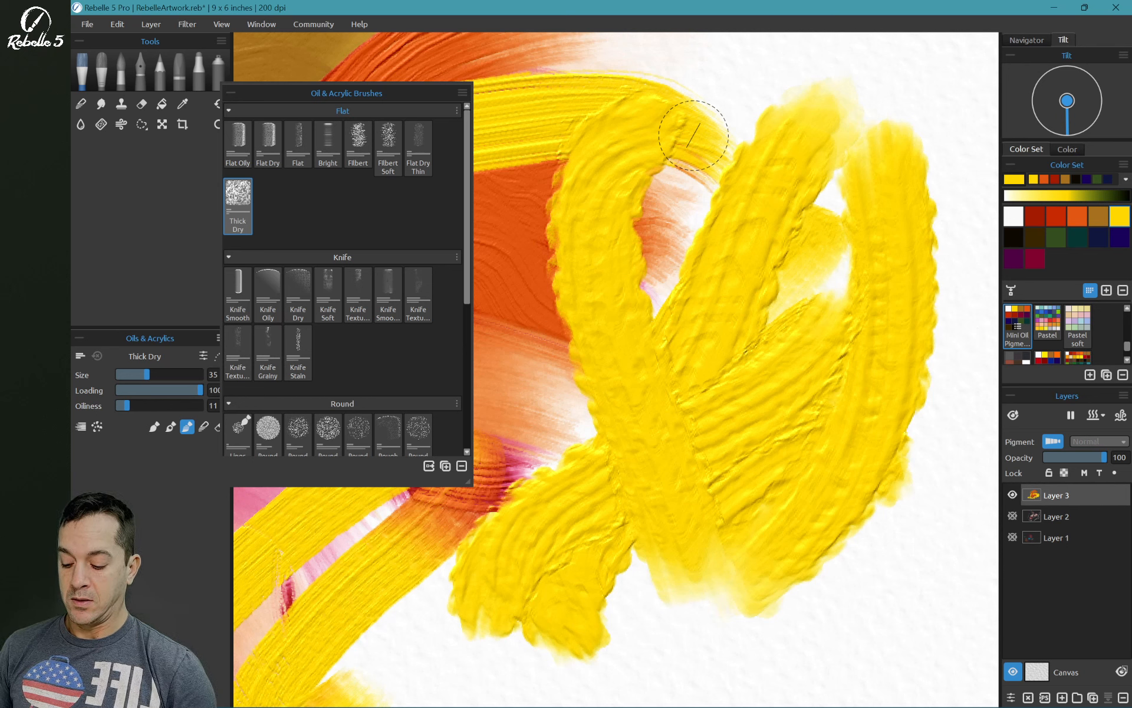
pyautogui.press('F12')
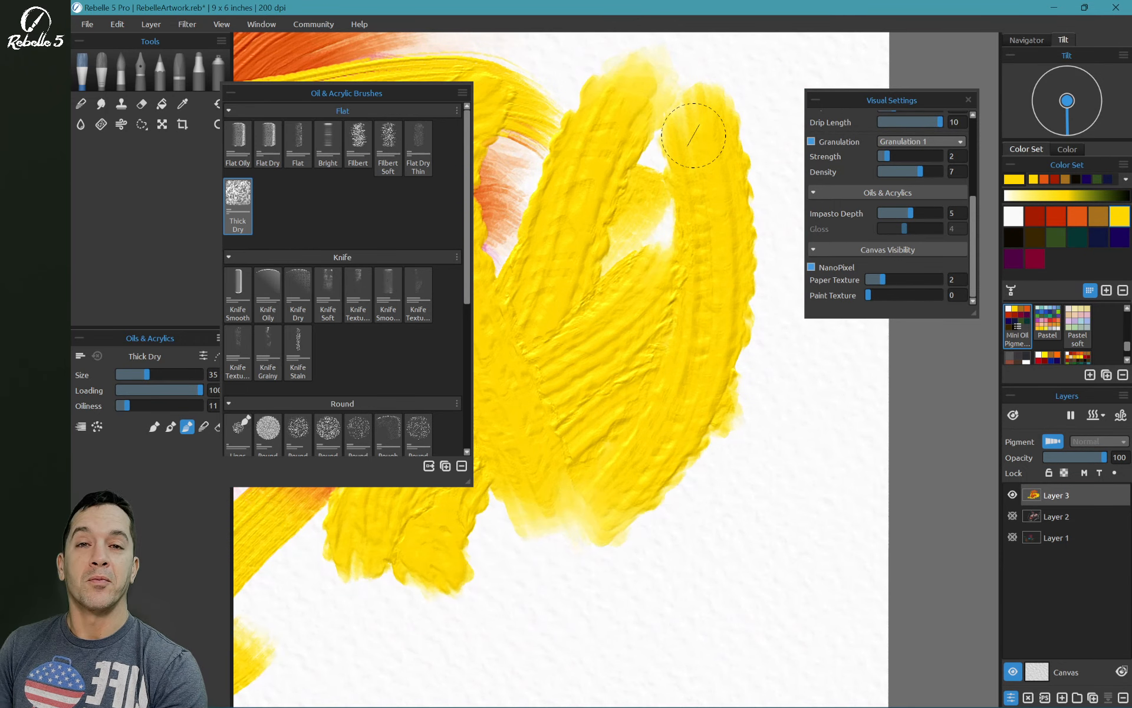
pyautogui.moveTo(791, 271)
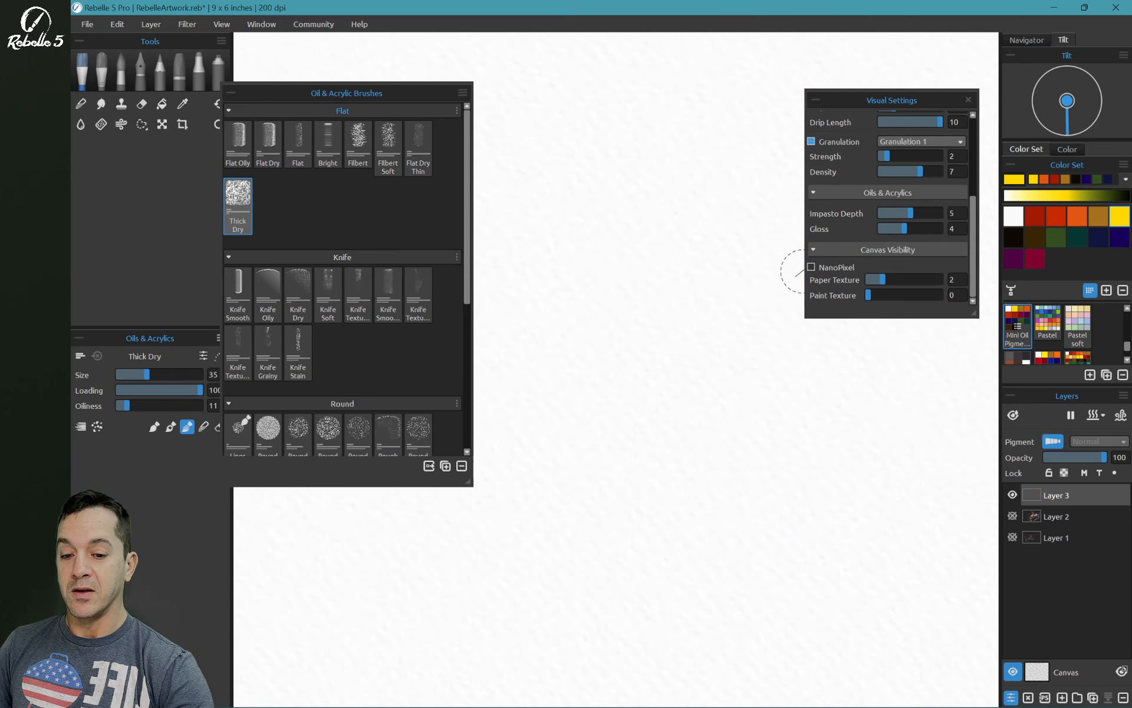
# Step: Paint yellow, red, navy and orange strokes with Knife Smooth, Oily, Dry, Soft, Textured and Grainy
pyautogui.click(238, 289)
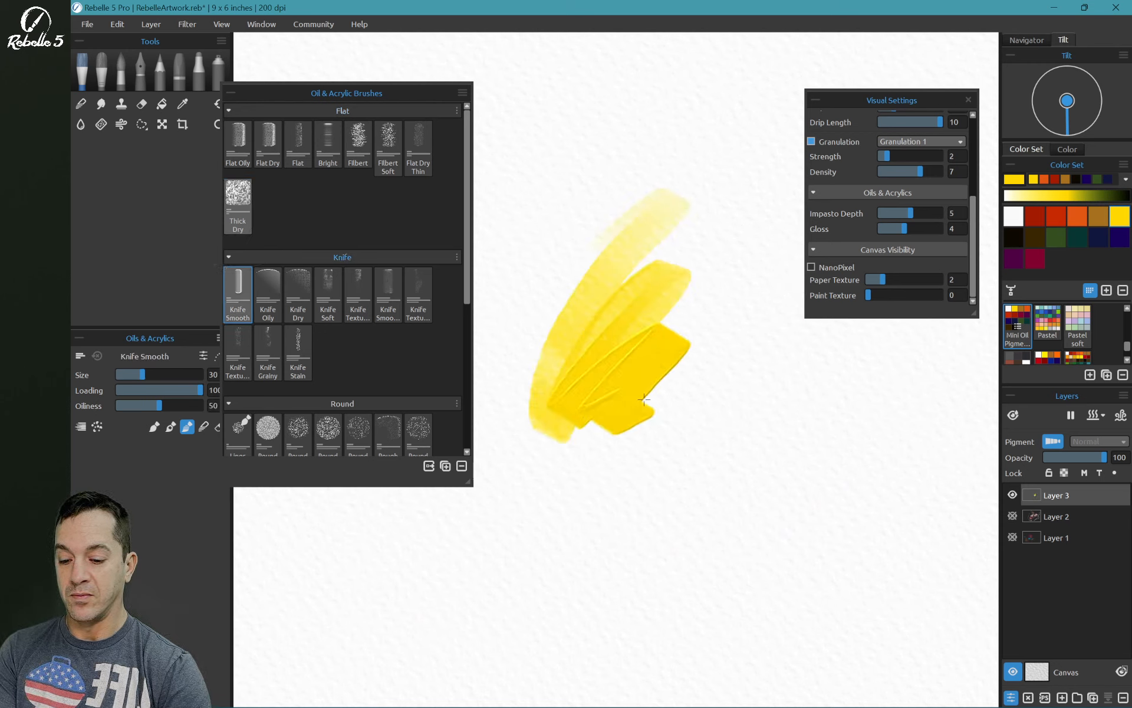
pyautogui.click(267, 282)
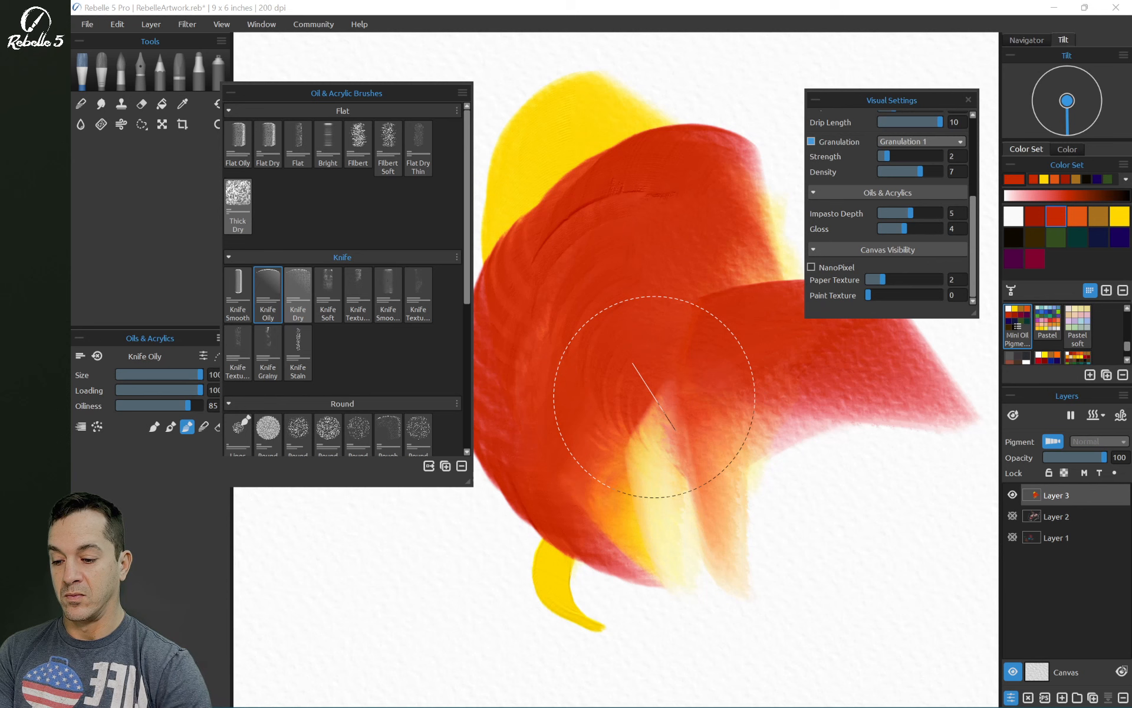
pyautogui.click(298, 282)
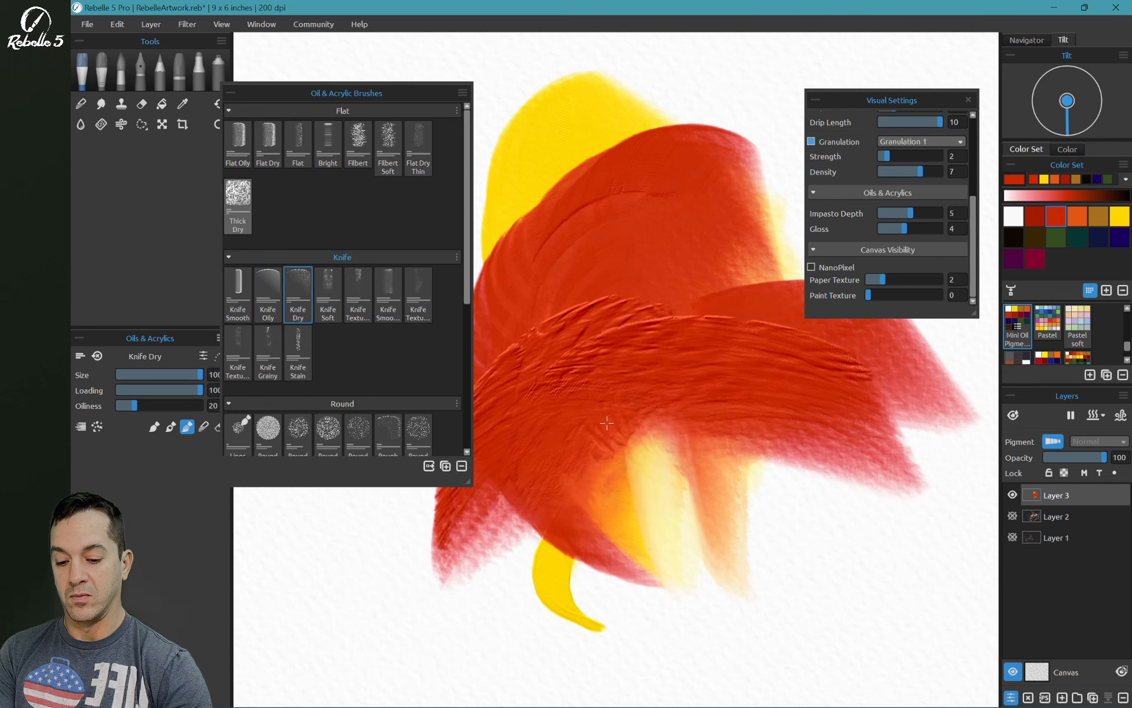
pyautogui.click(328, 292)
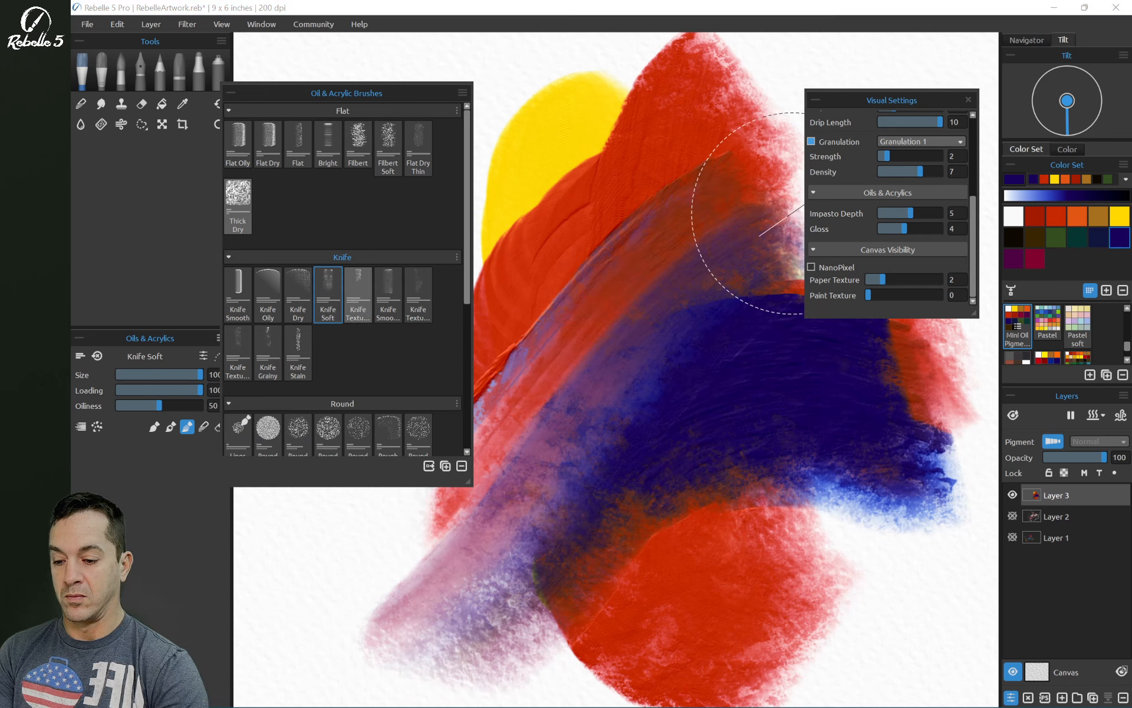
pyautogui.click(357, 291)
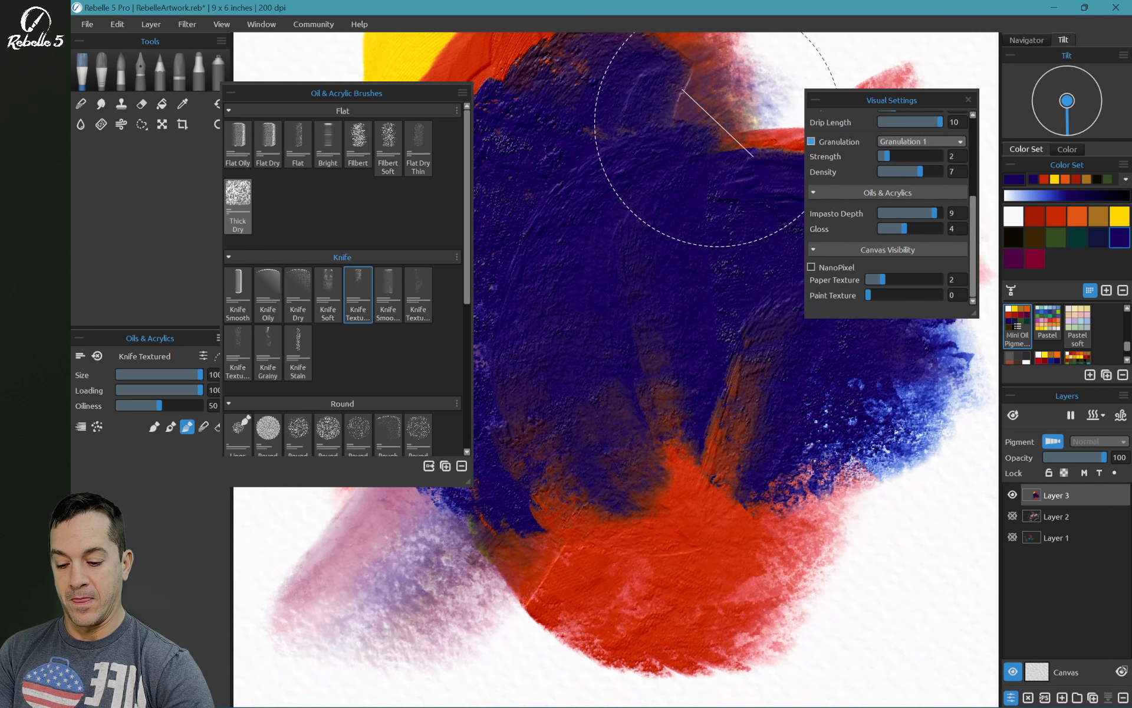
pyautogui.click(388, 285)
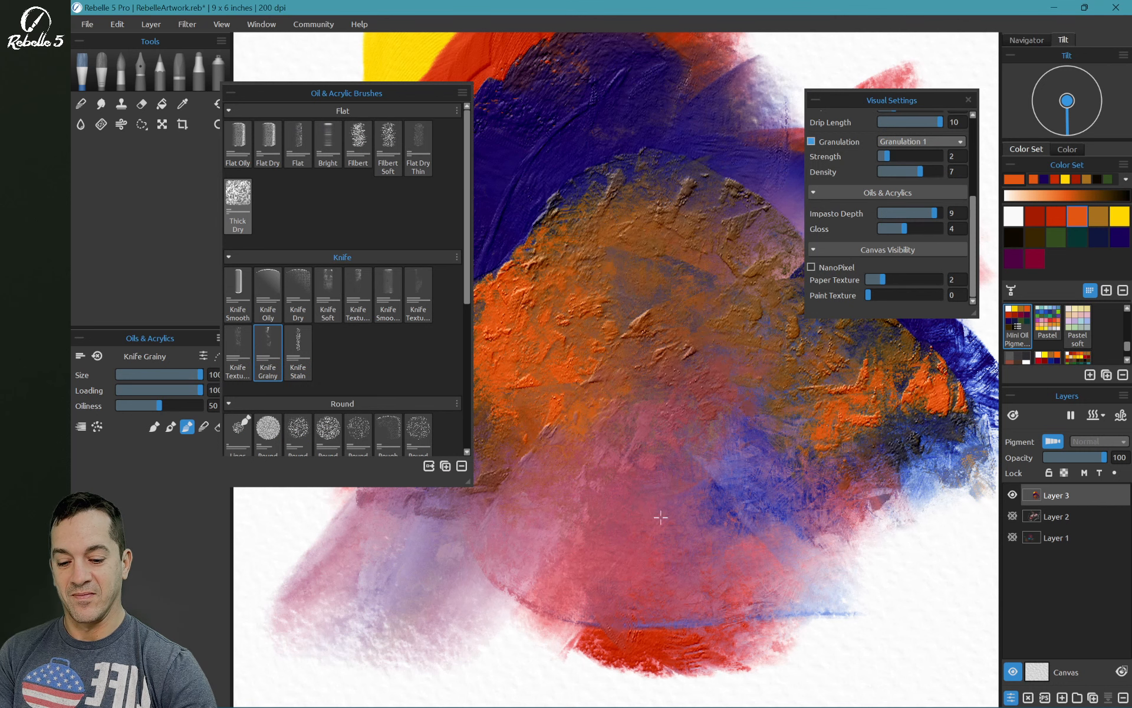
pyautogui.press('ctrl+z')
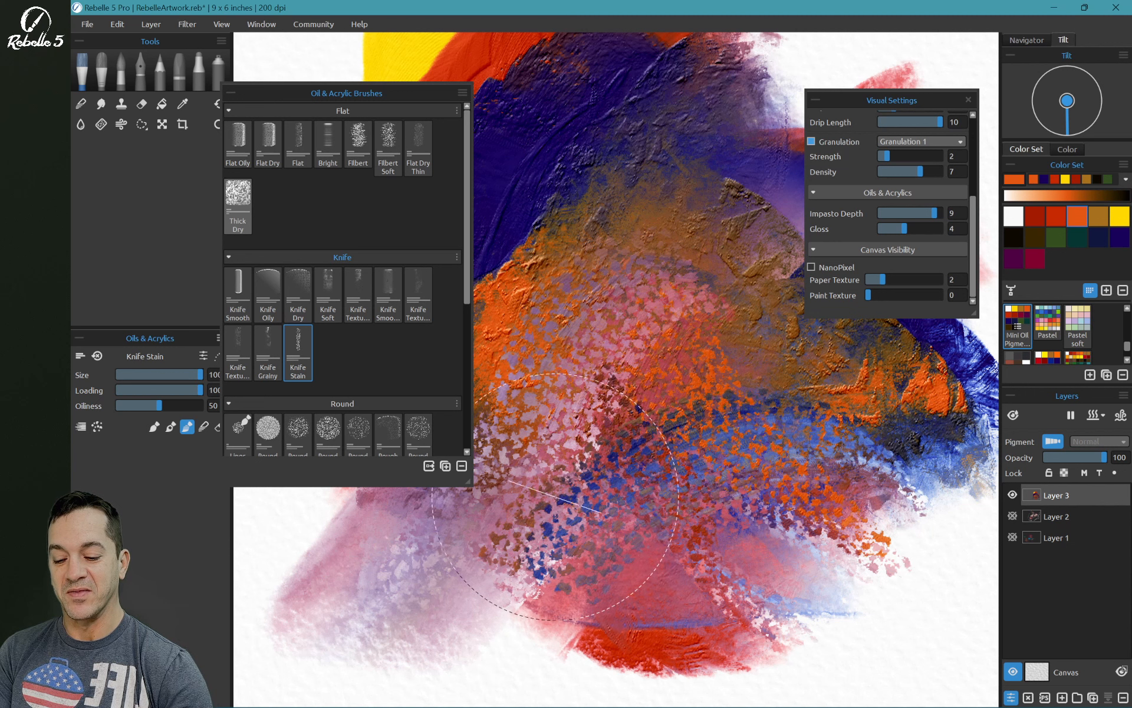
# Step: Scroll down to the Round brushes, select Liner, and clear the canvas
pyautogui.scroll(-3)
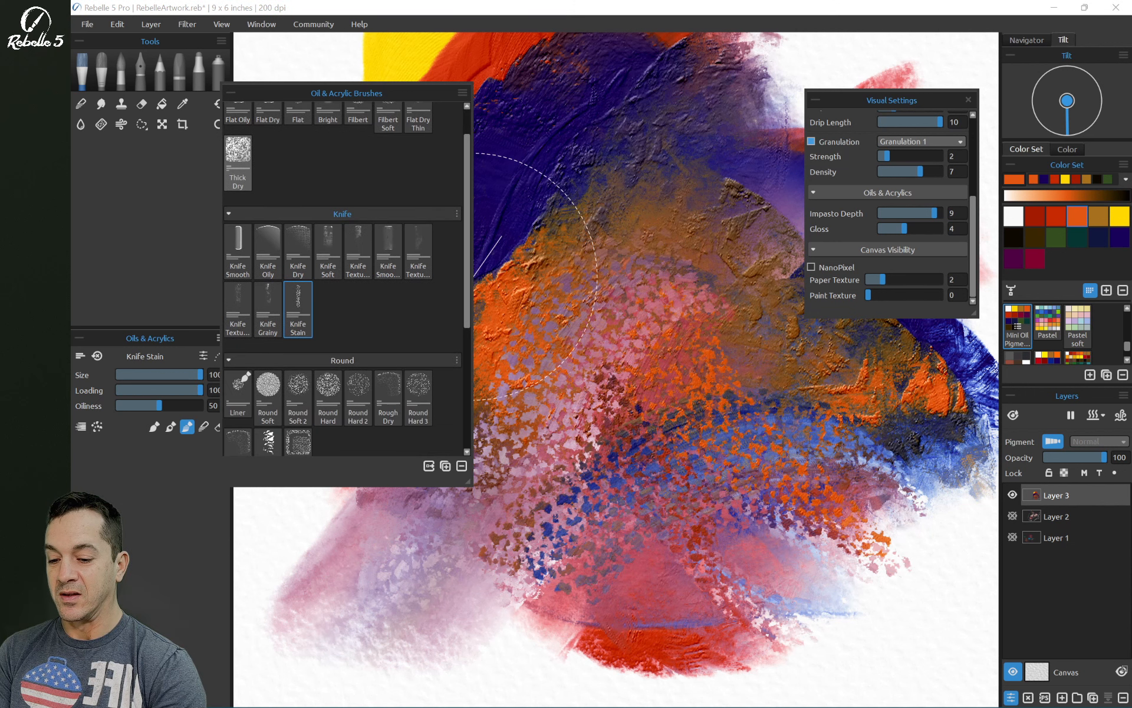
pyautogui.scroll(-3)
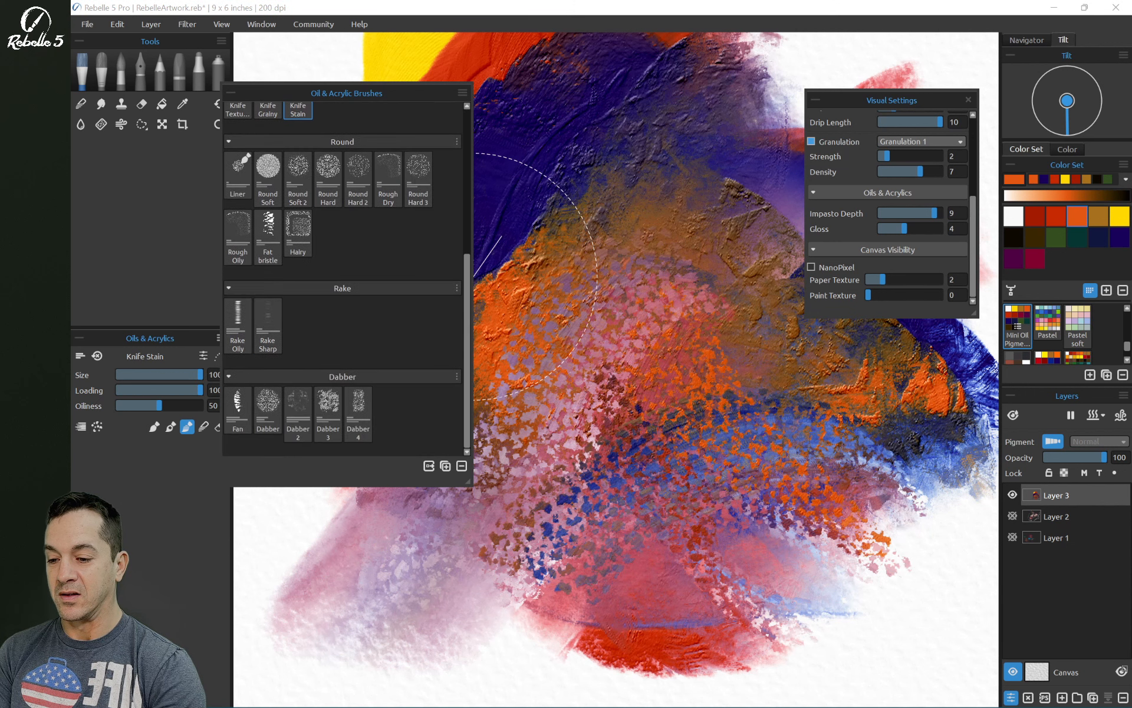
pyautogui.click(238, 165)
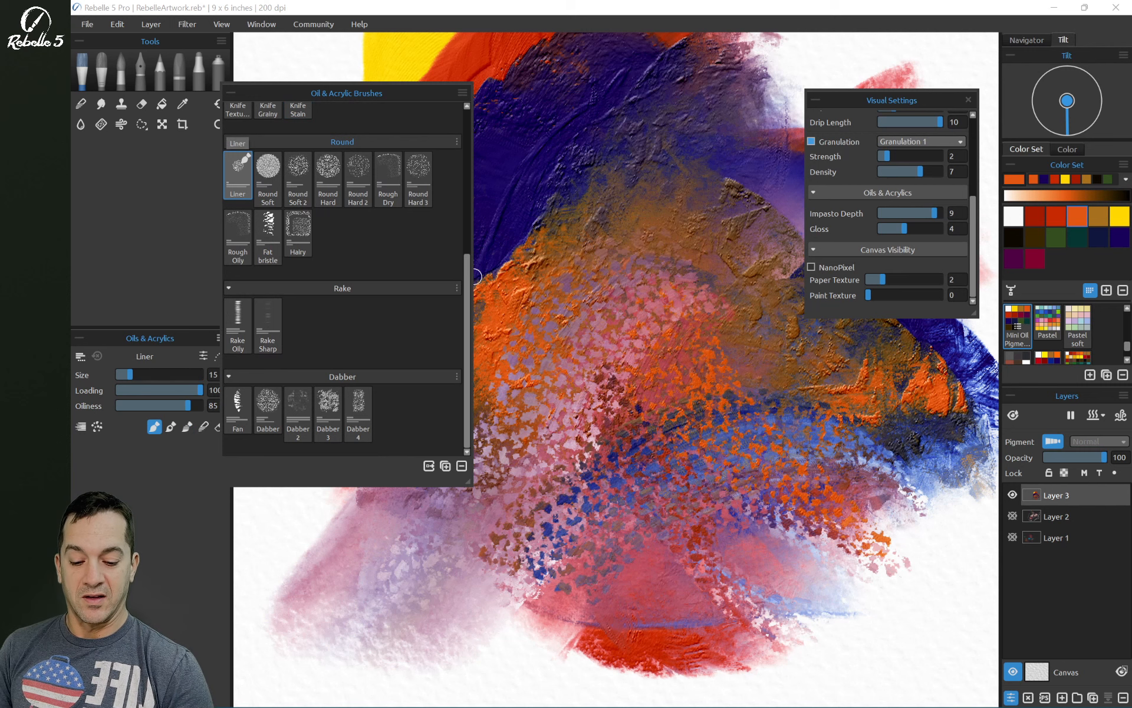
pyautogui.press('Delete')
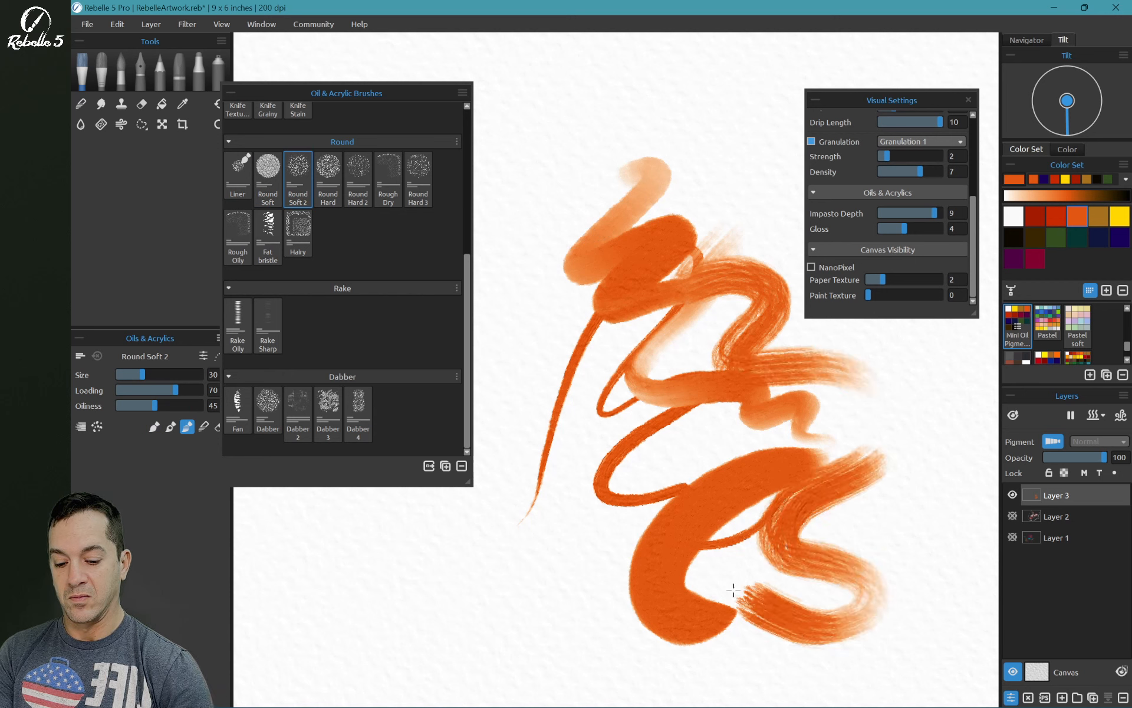
# Step: Test Round Hard 2, Round Hard 3, Fat bristle and Hairy with colored strokes, then clear
pyautogui.click(327, 177)
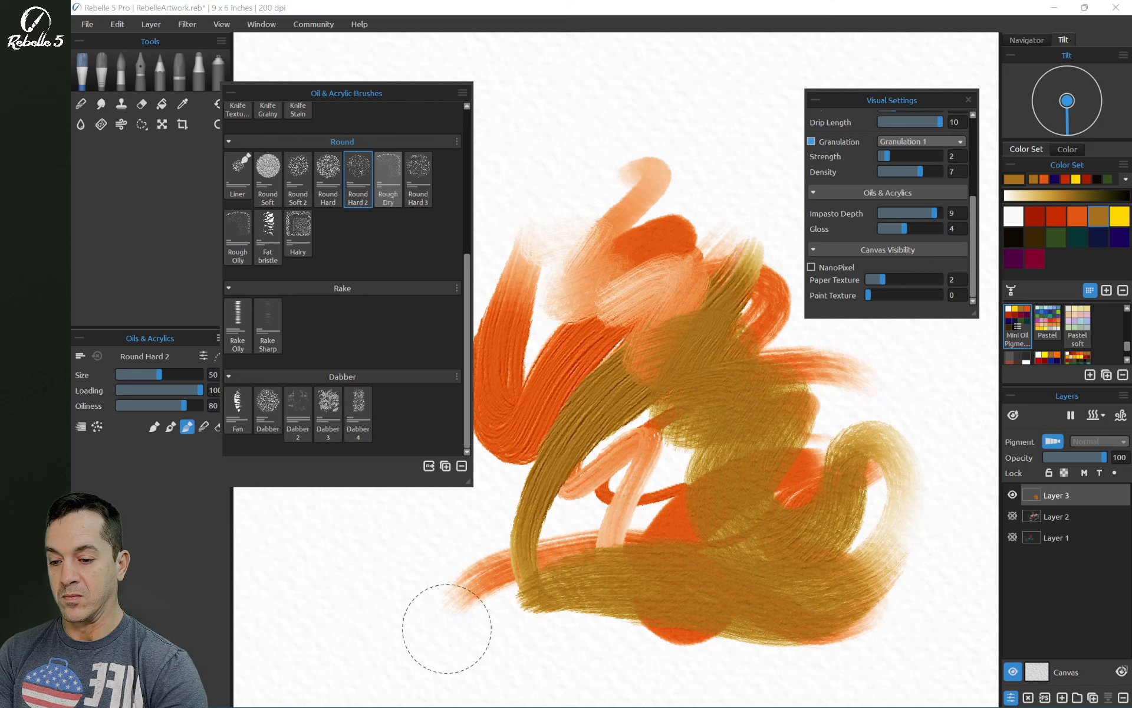
pyautogui.click(388, 178)
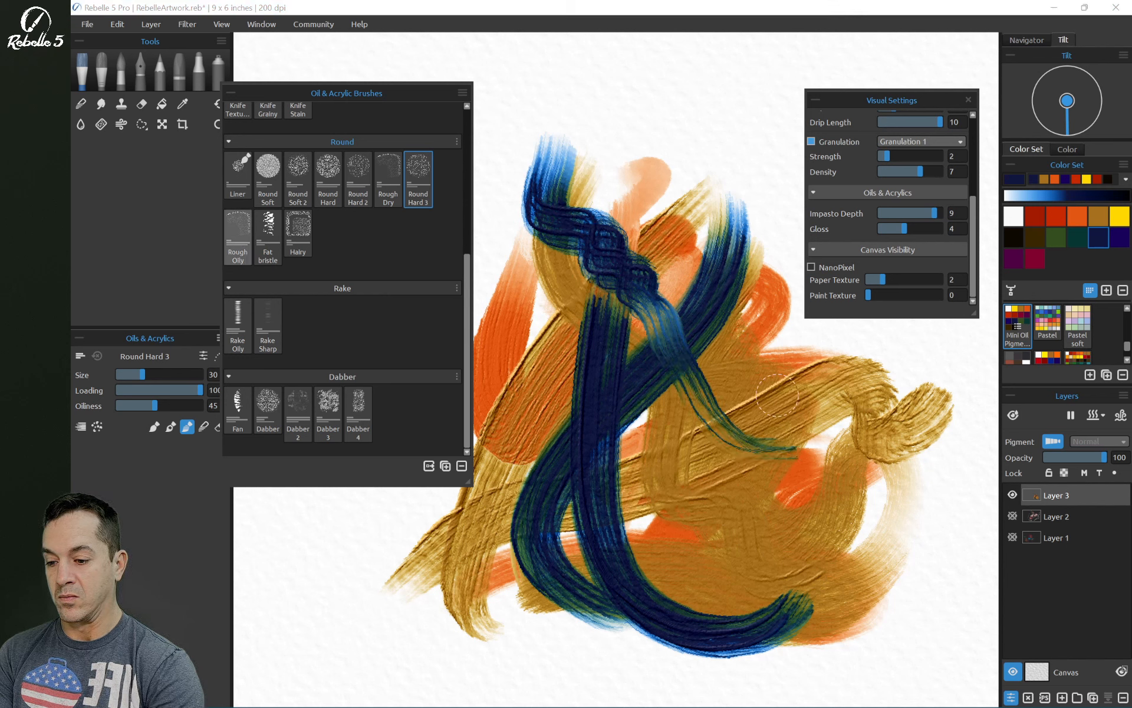
pyautogui.click(238, 235)
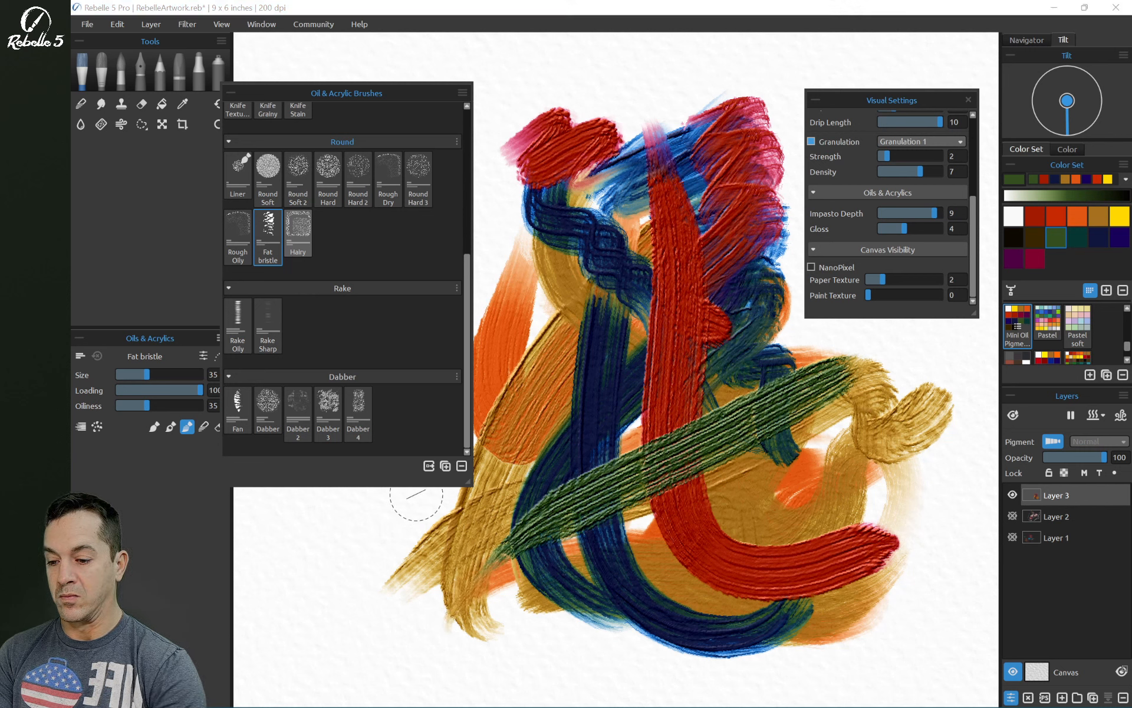
pyautogui.click(297, 232)
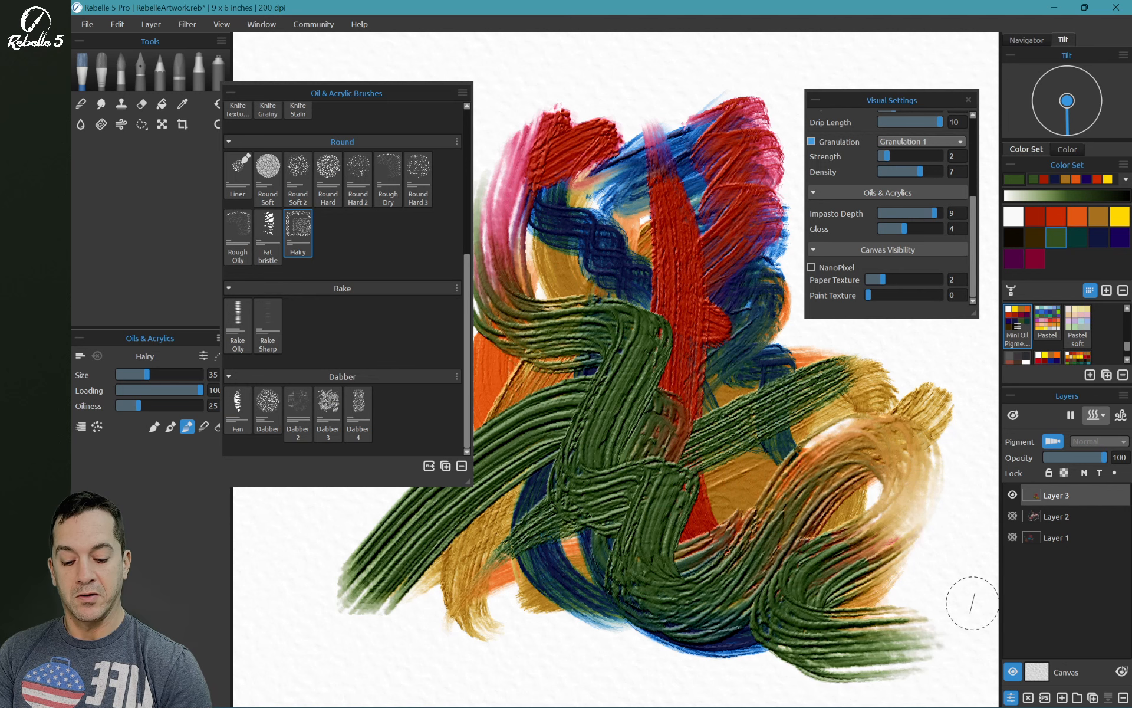
pyautogui.press('Delete')
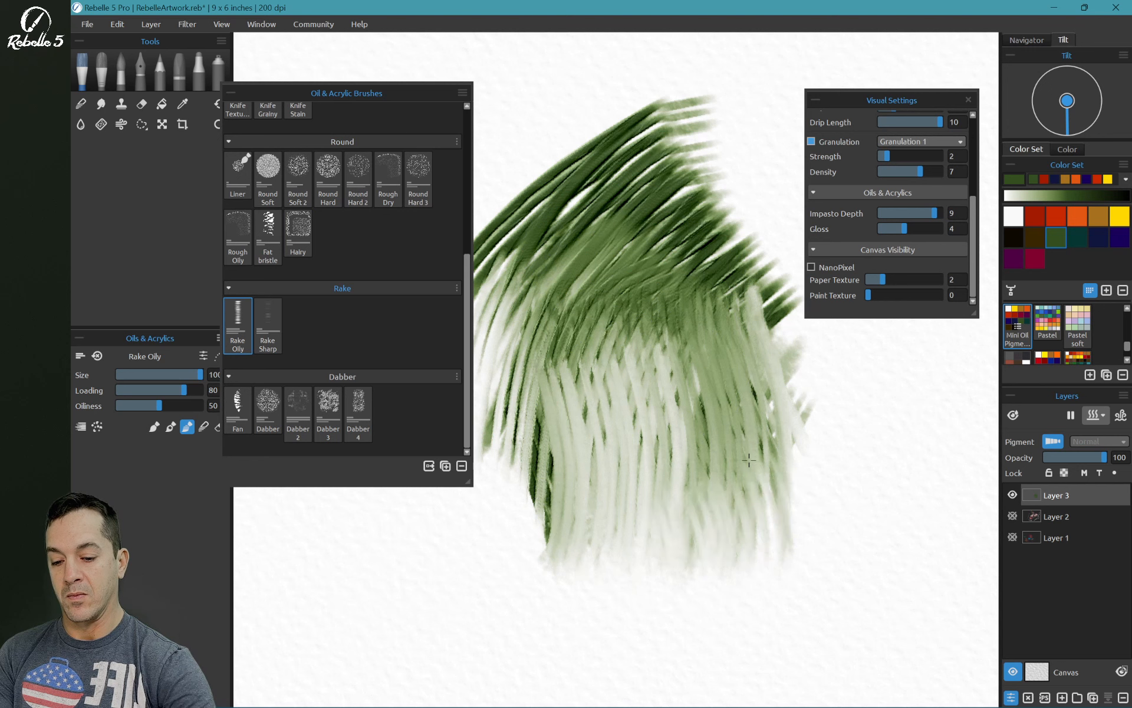
# Step: Test the Rake Sharp brush, then lay a feathered navy stroke with the Fan brush
pyautogui.click(267, 325)
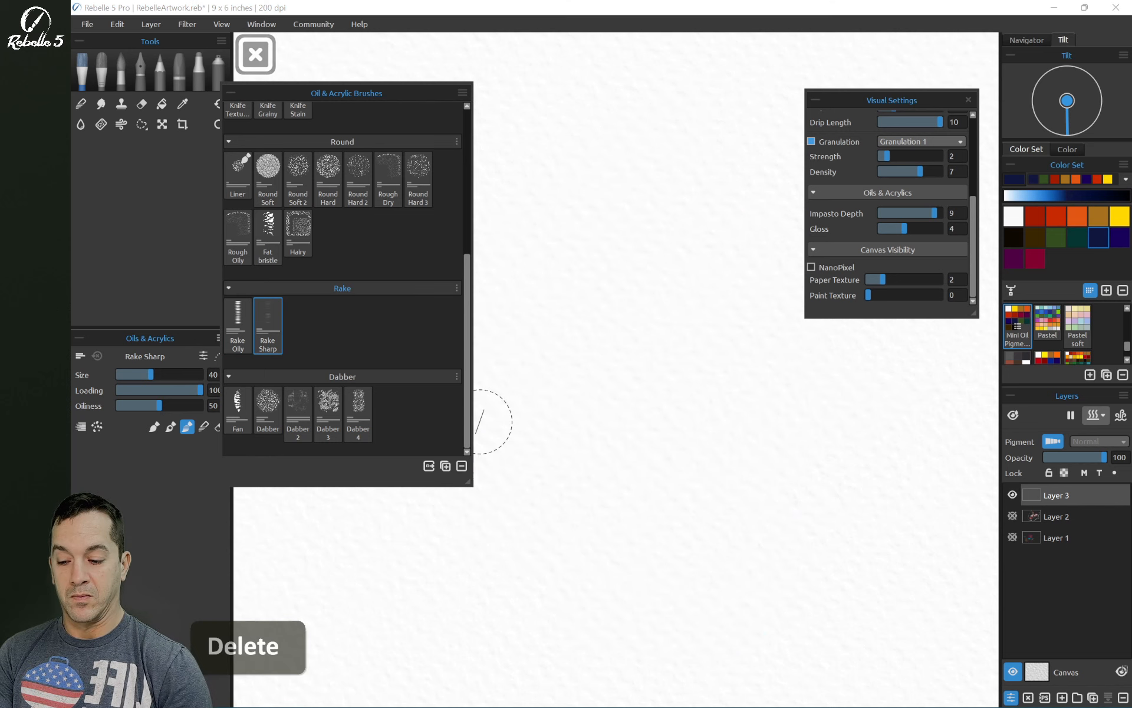
pyautogui.click(238, 410)
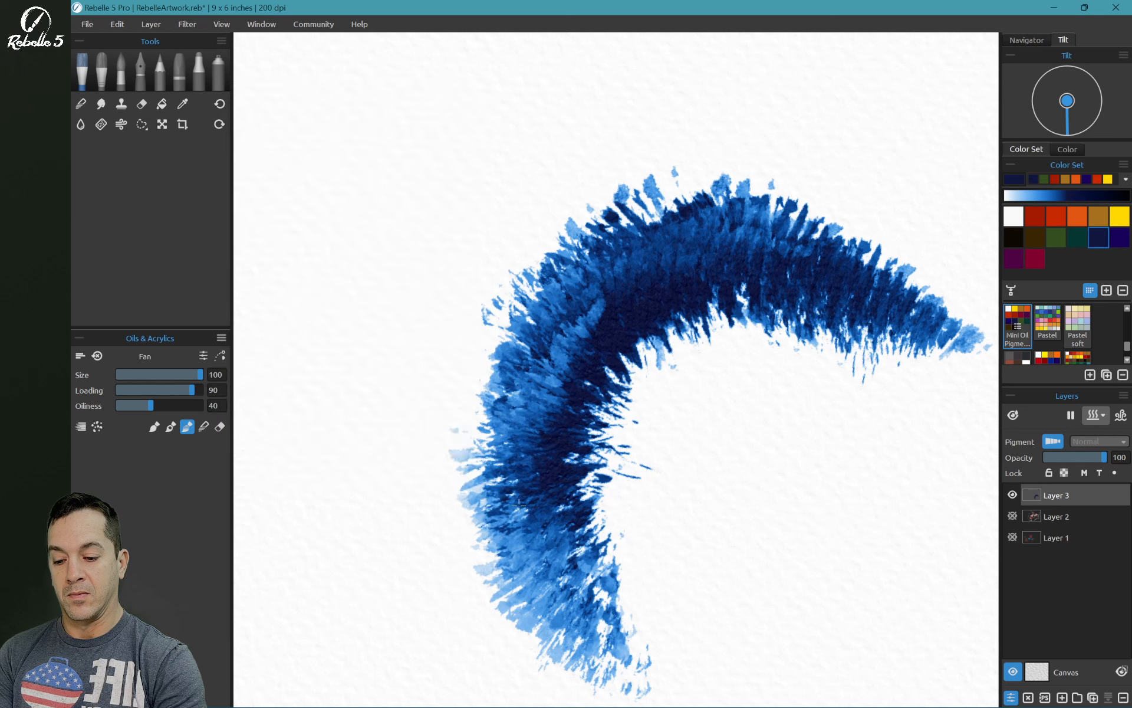
# Step: Paint red fan strokes, then red, yellow and green dabs with Dabber through Dabber 4
pyautogui.click(216, 356)
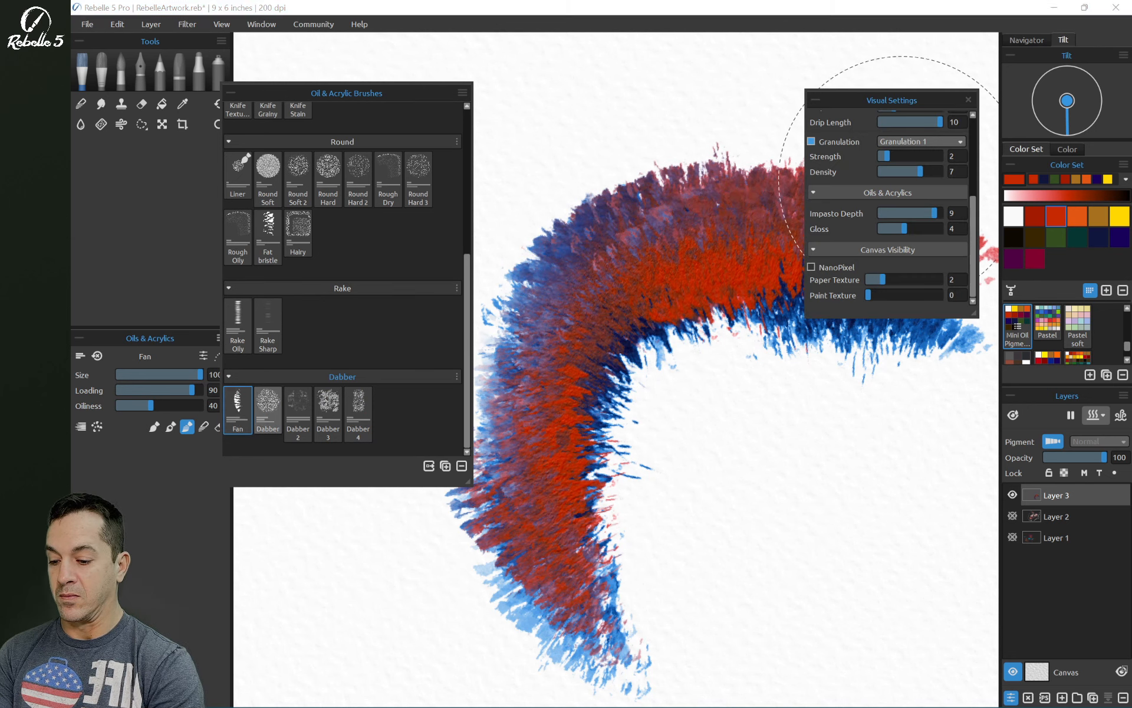
pyautogui.click(267, 409)
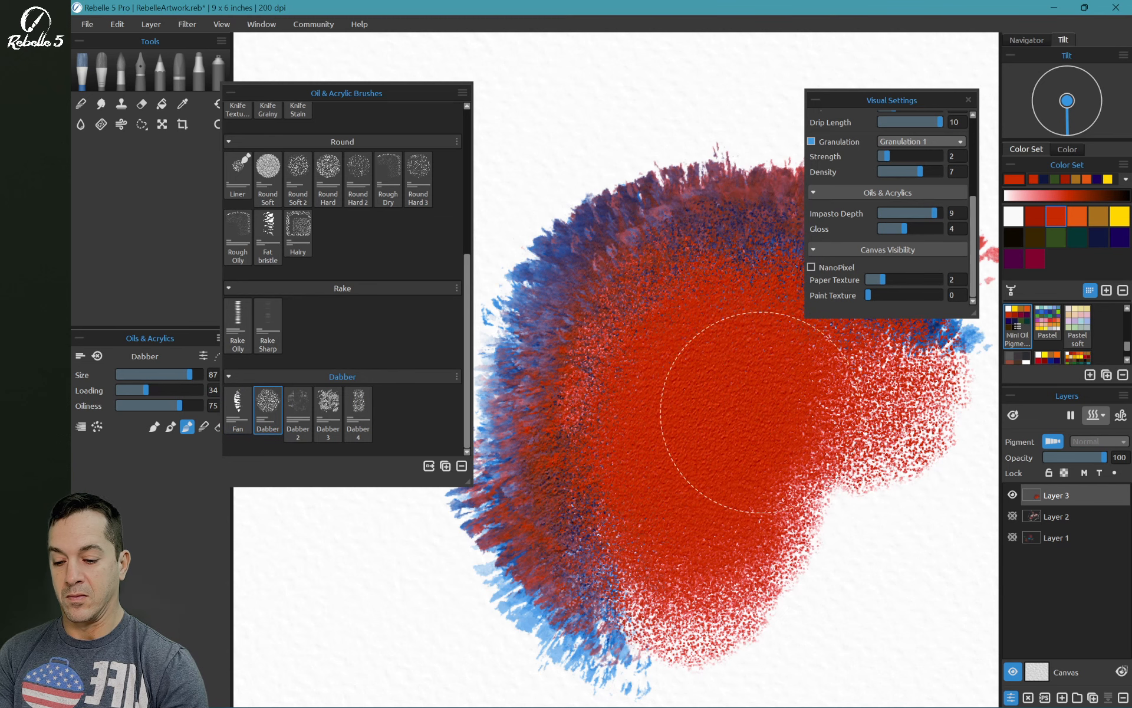
pyautogui.click(297, 409)
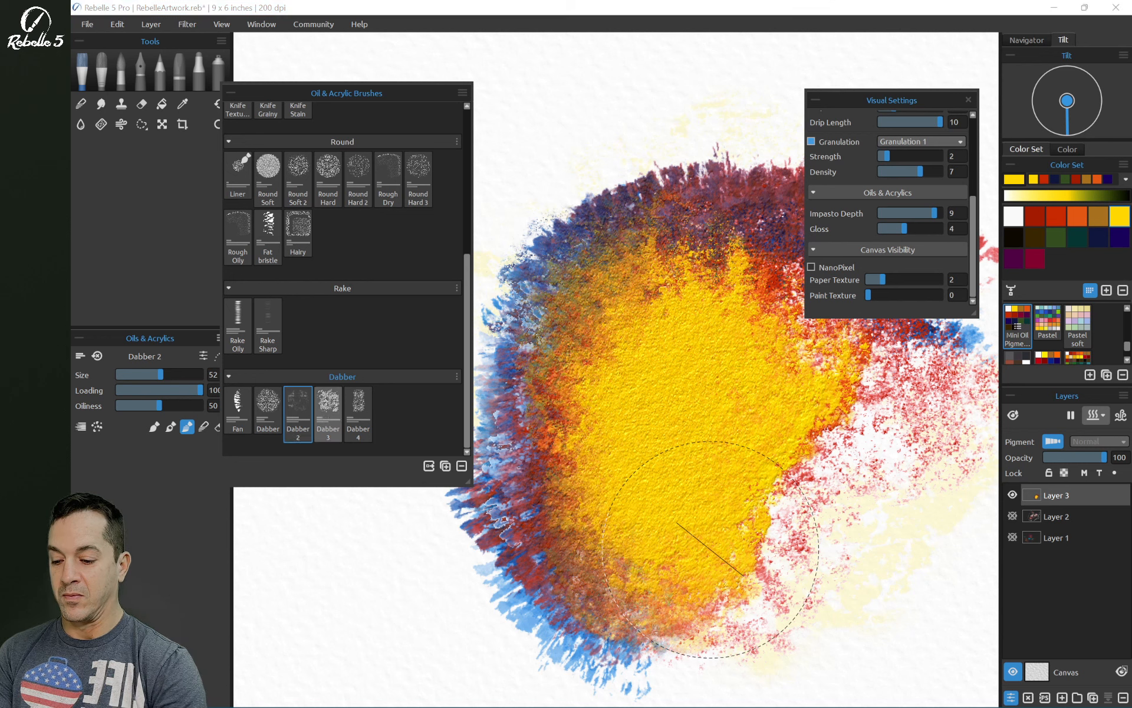
pyautogui.click(327, 411)
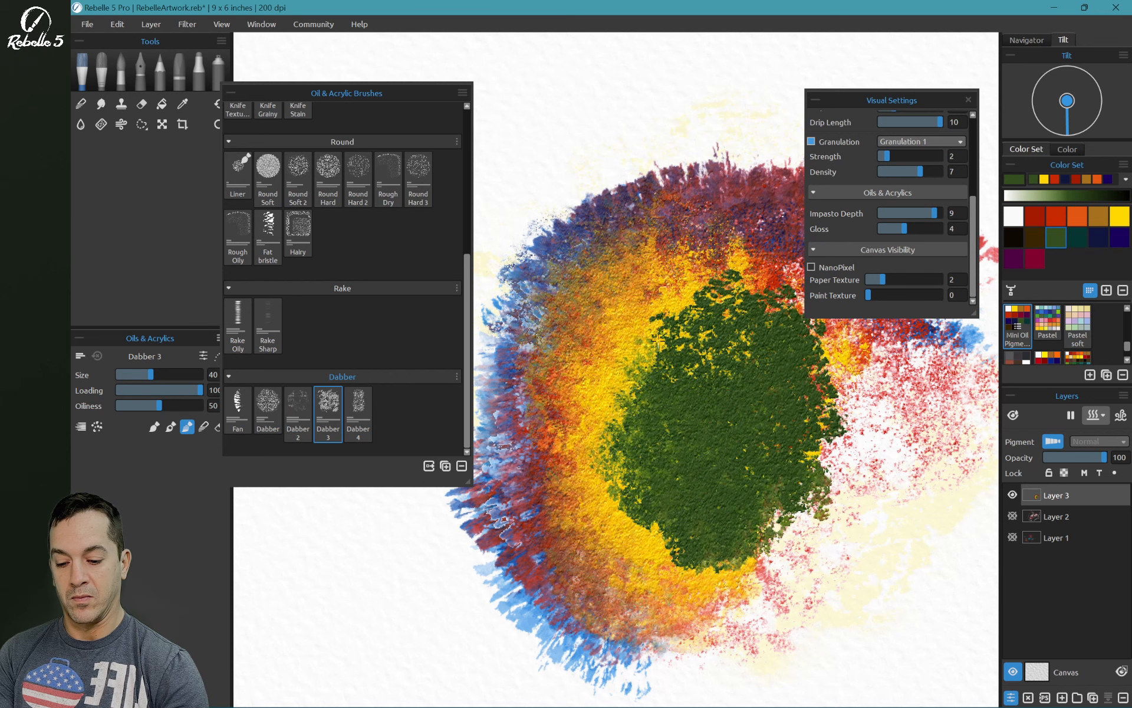
pyautogui.click(358, 408)
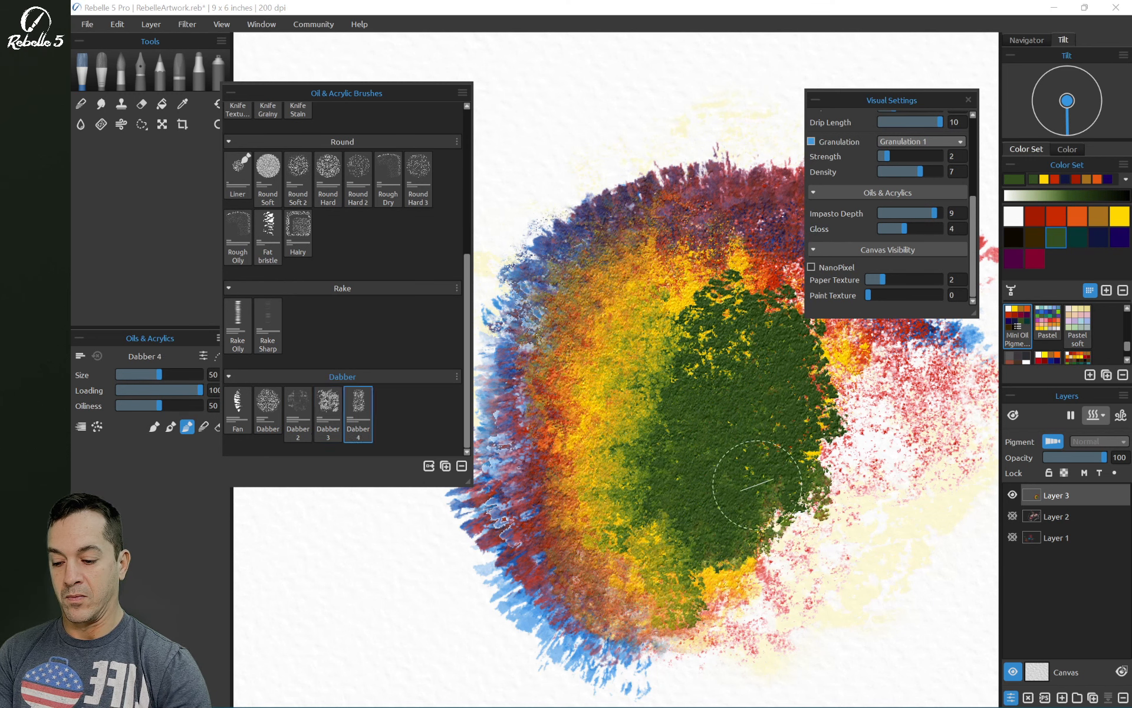